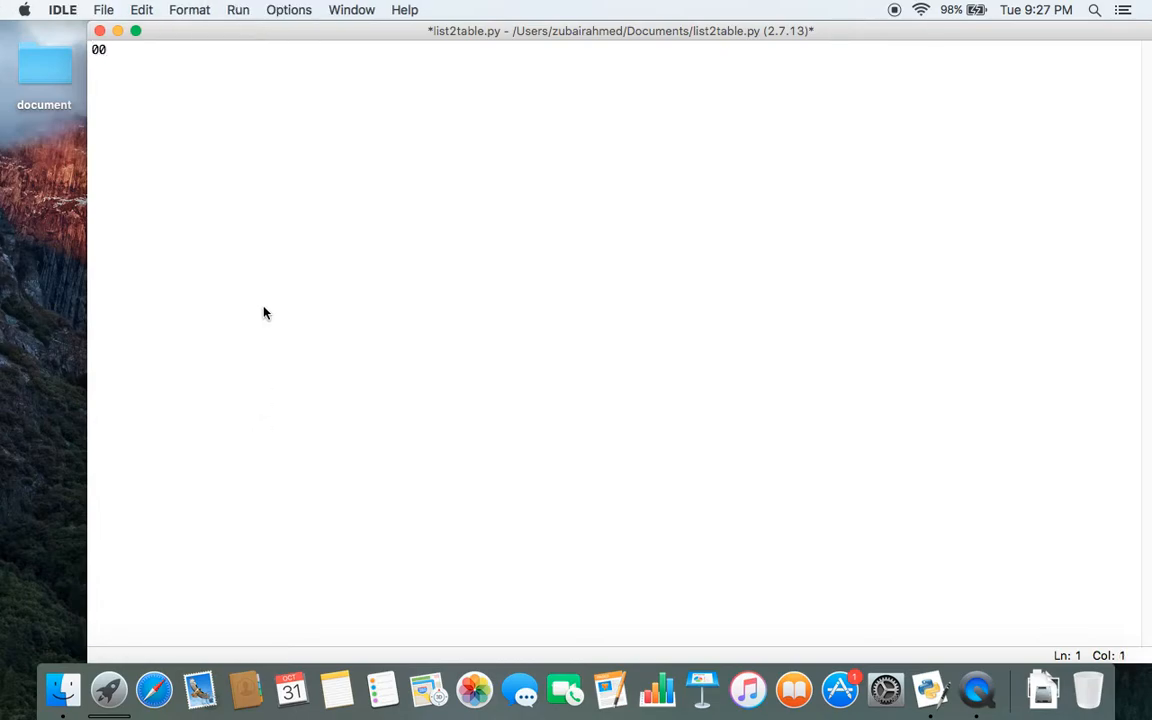
# - Jot sample rows 000, 001, 10 and 11 into list2table.py beneath a blank first line
pyautogui.write('01')
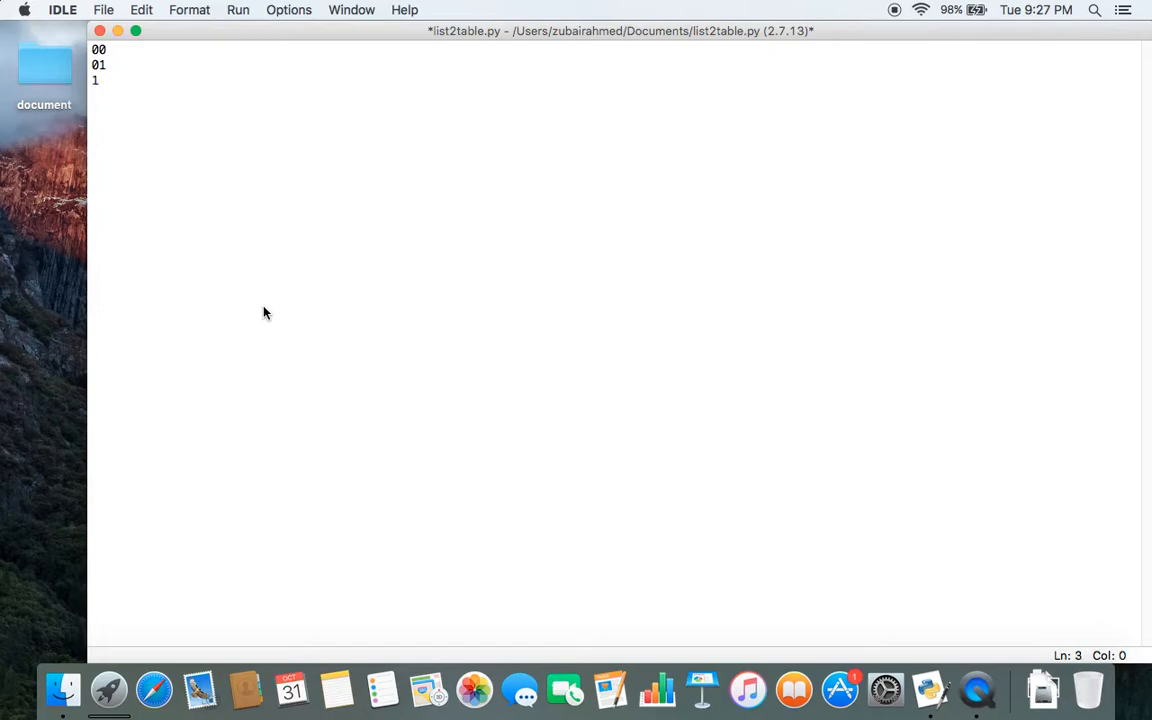
pyautogui.write('0')
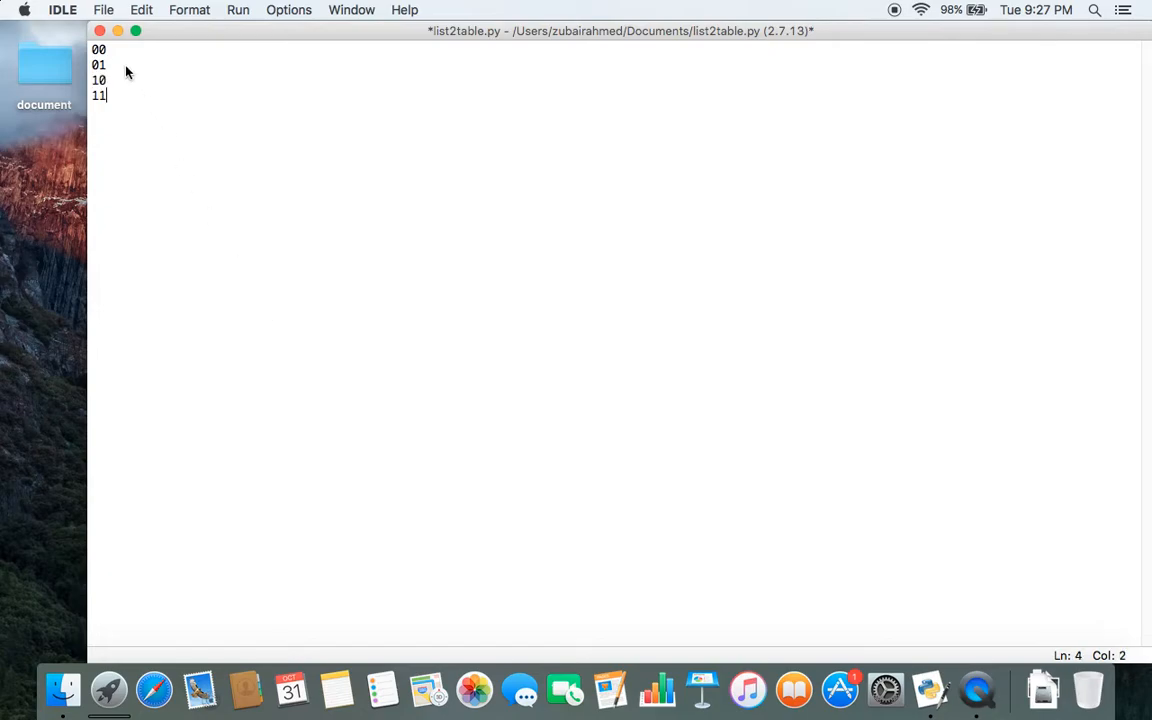
pyautogui.moveTo(130, 148)
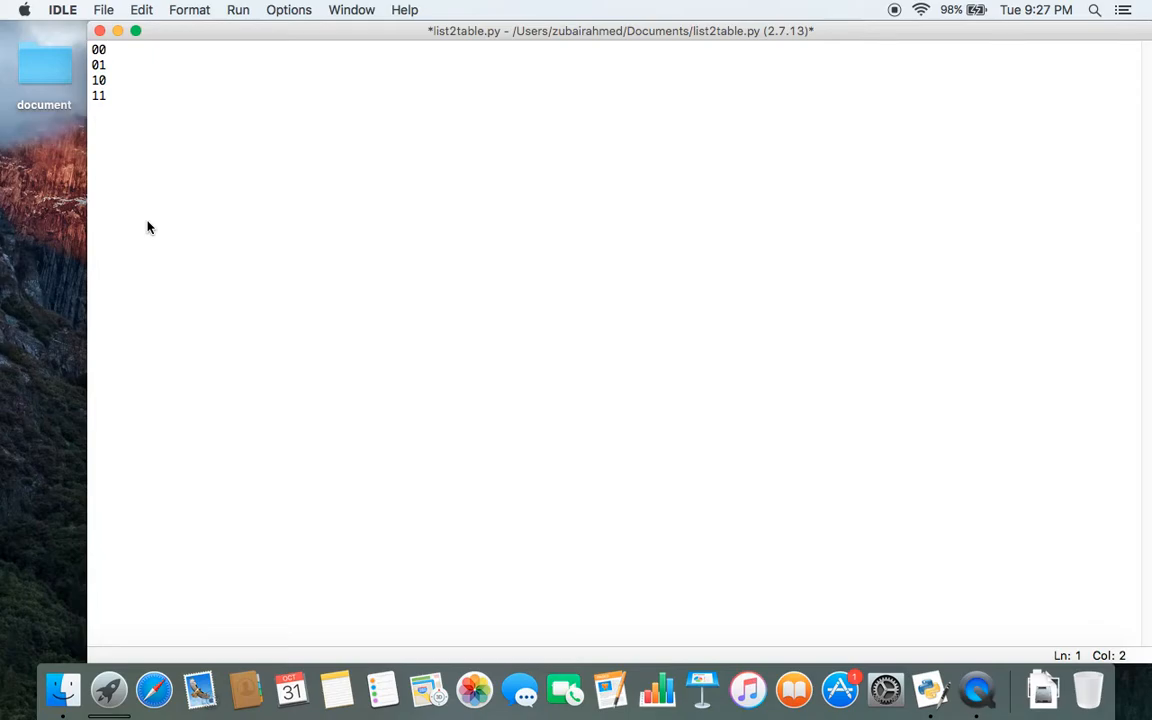
pyautogui.write('0')
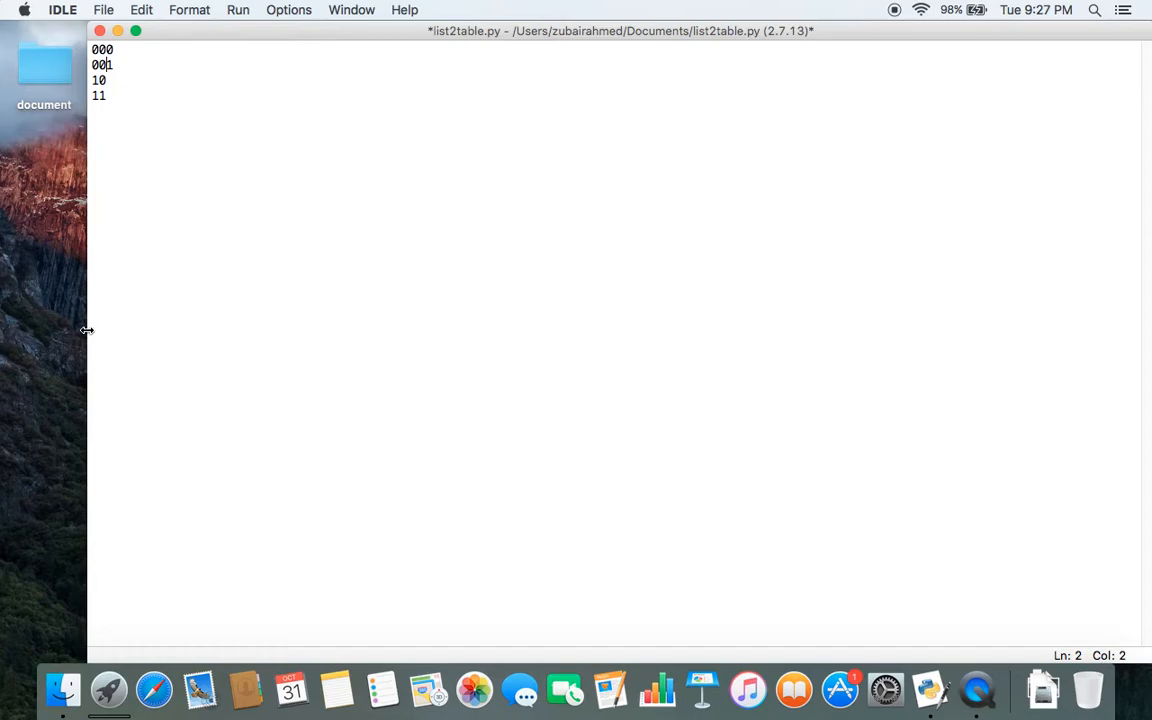
pyautogui.moveTo(192, 304)
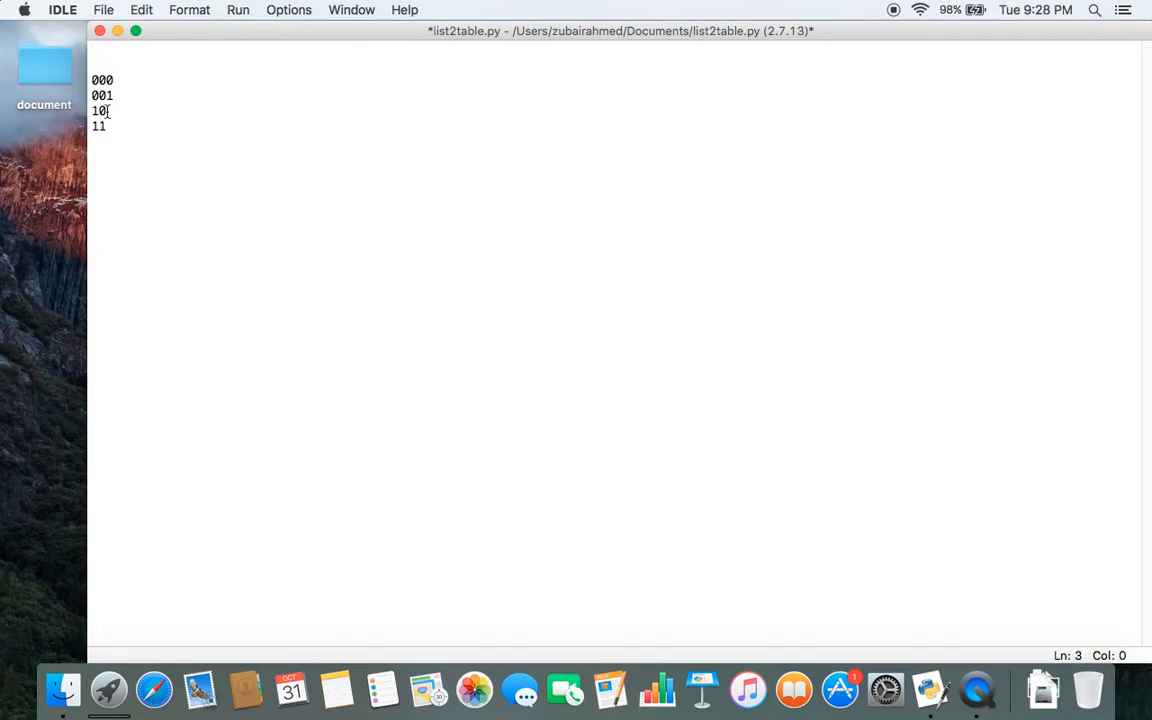
pyautogui.press('Backspace')
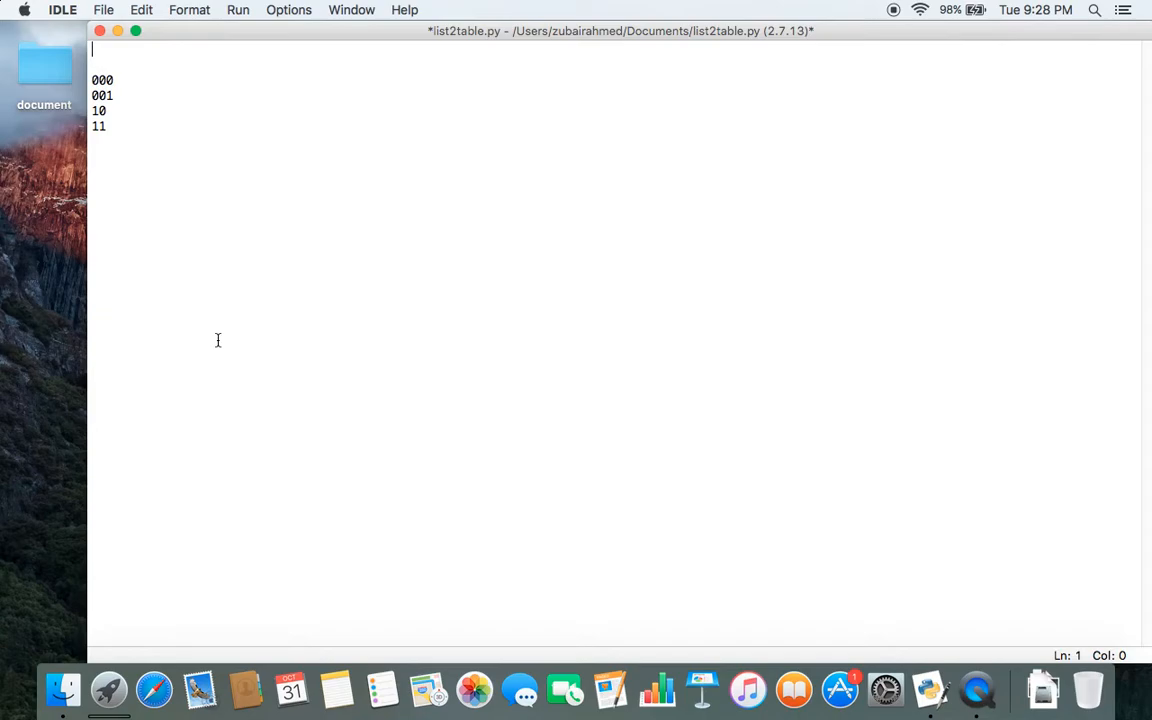
pyautogui.moveTo(248, 396)
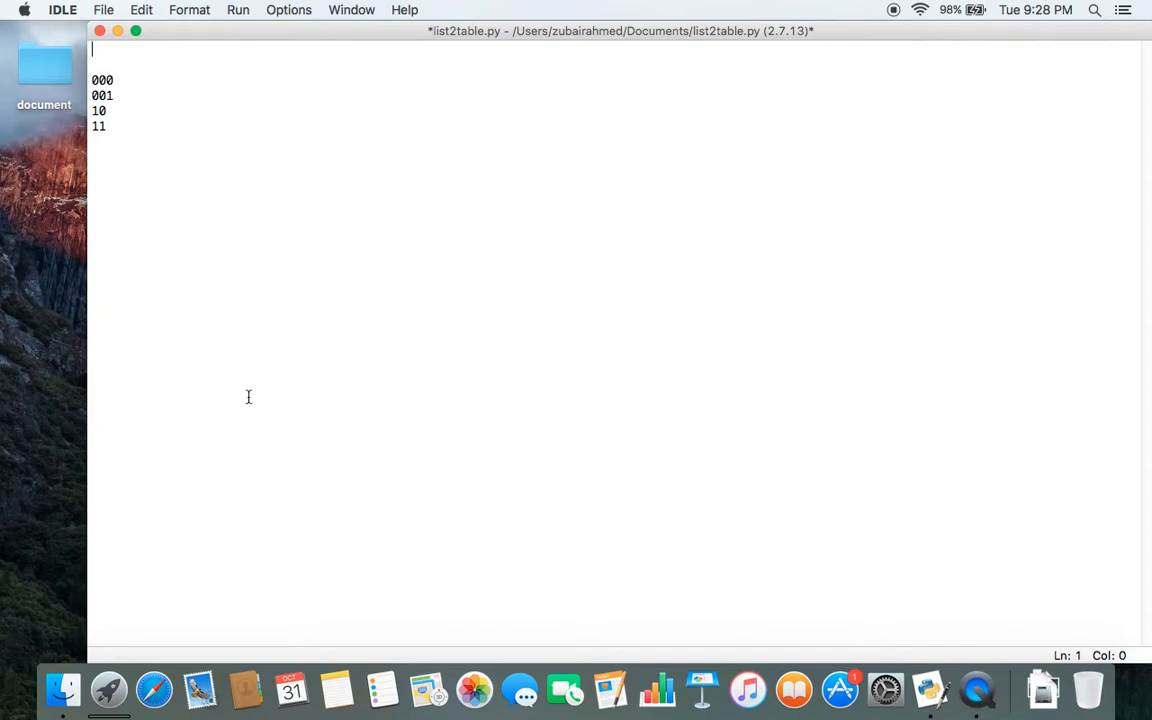
# - Add 'import itertools' and 'from tabulate import tabulate' at the top of the script
pyautogui.write('imprt')
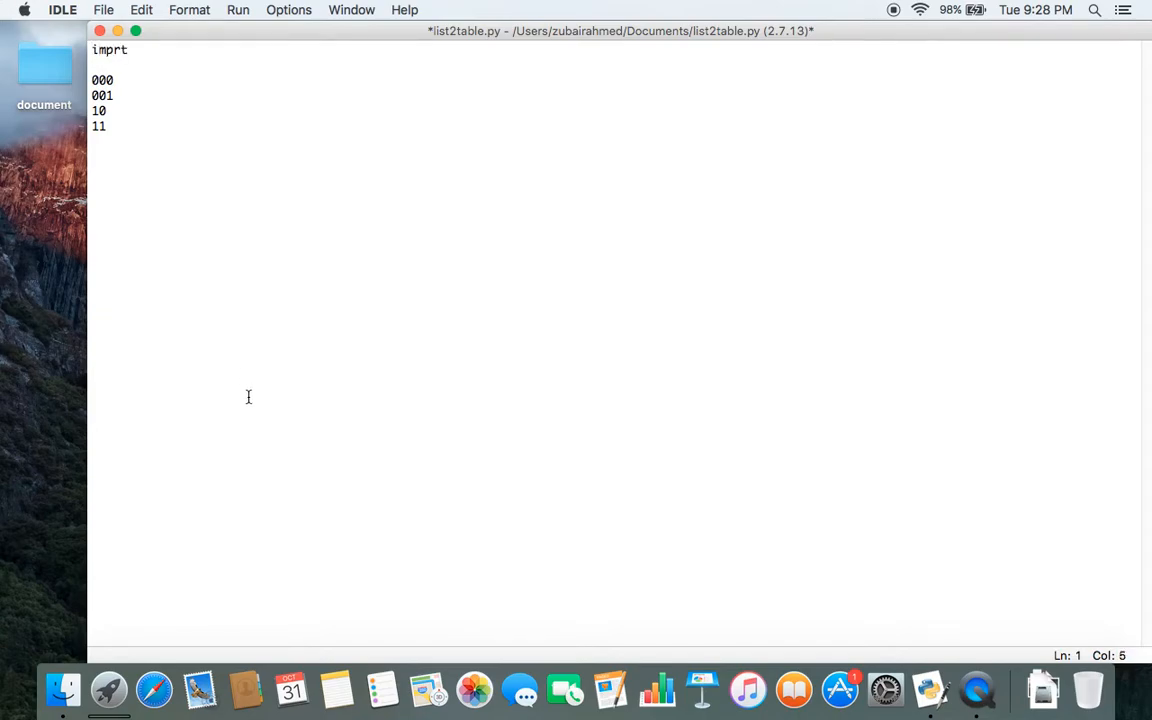
pyautogui.write('import itertools')
pyautogui.click(612, 64)
pyautogui.write('from t')
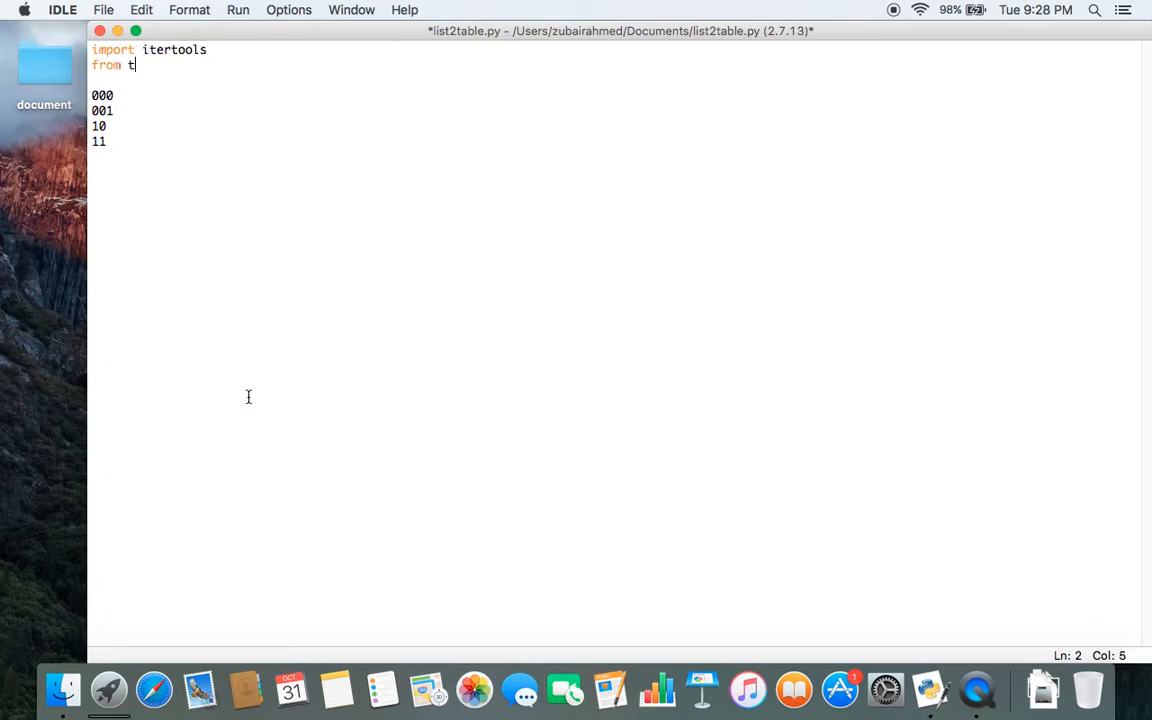
pyautogui.write('abulate import tabulate')
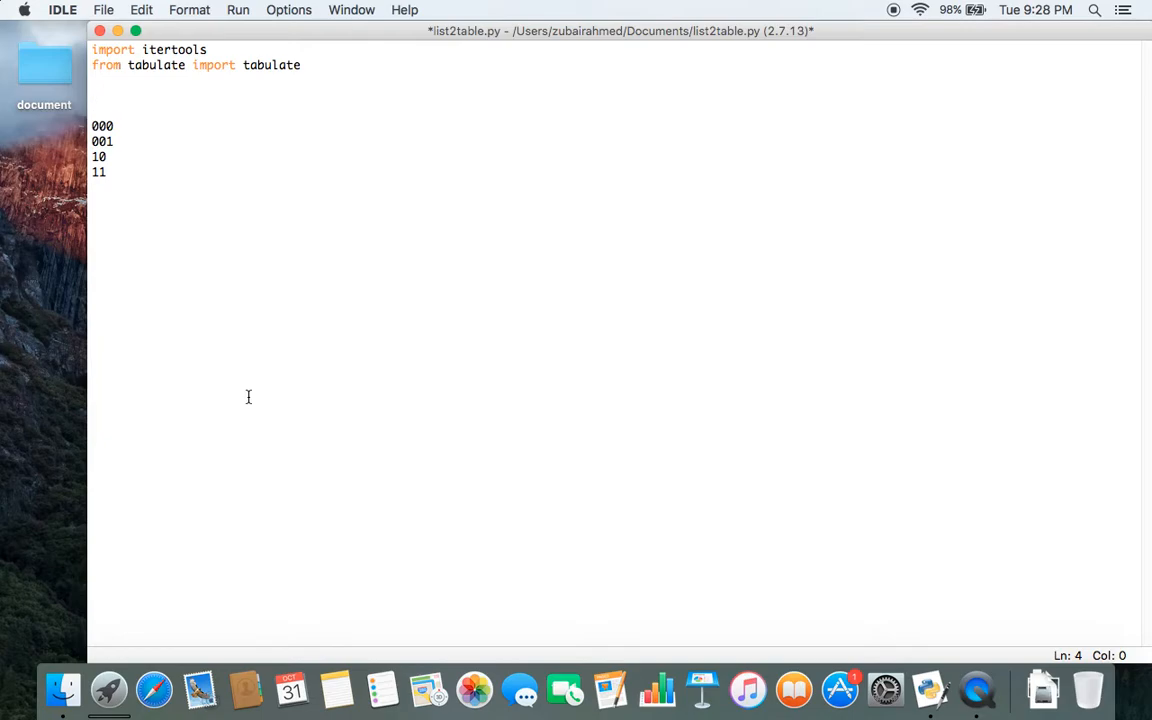
# - Write the line comb = itertools.product([0,1], repeat=3) above the sample rows
pyautogui.write('comb =')
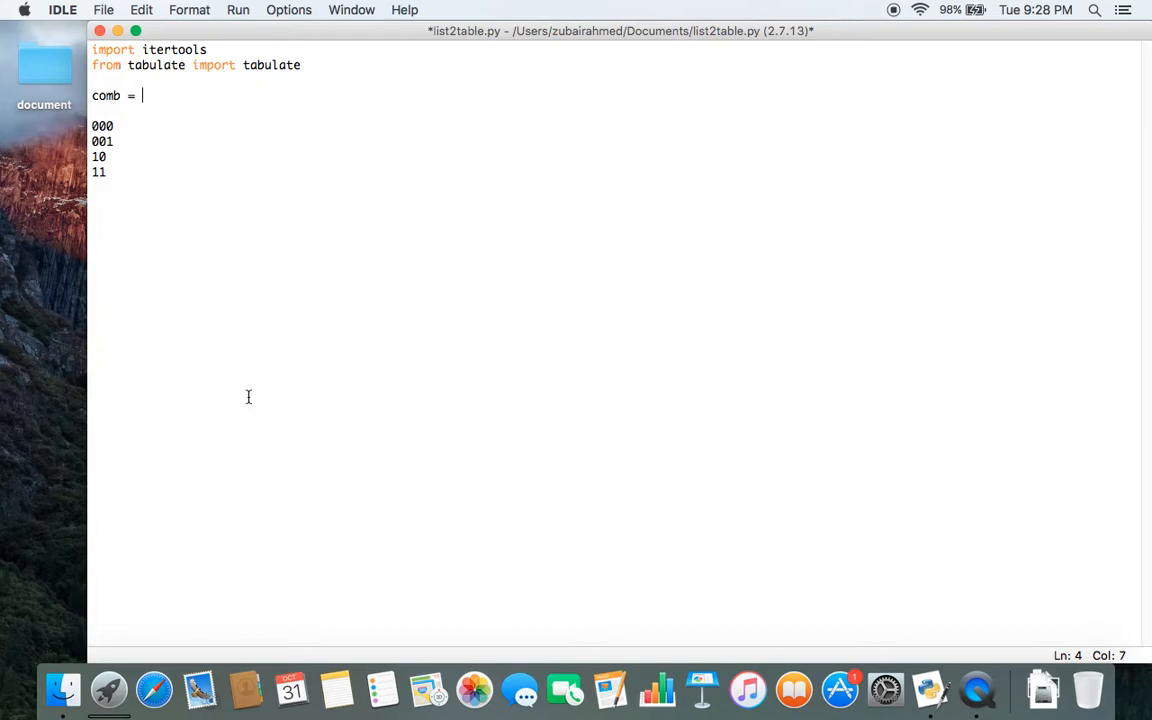
pyautogui.write('itertools.pr')
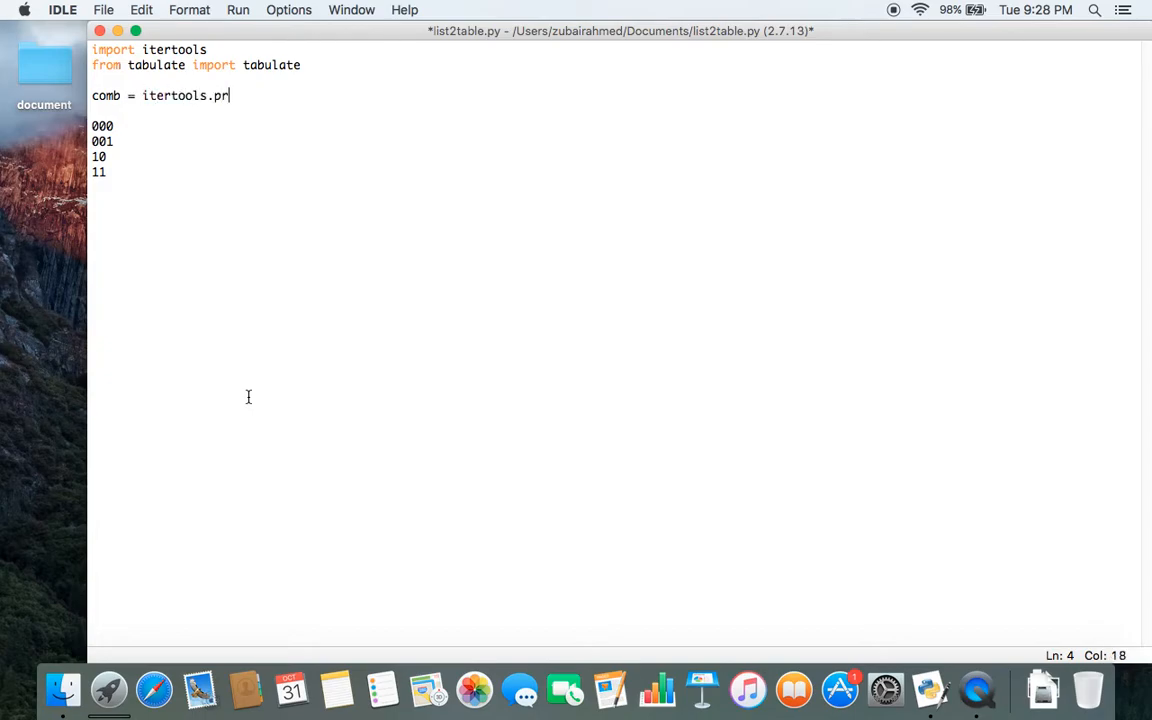
pyautogui.write('oduct()')
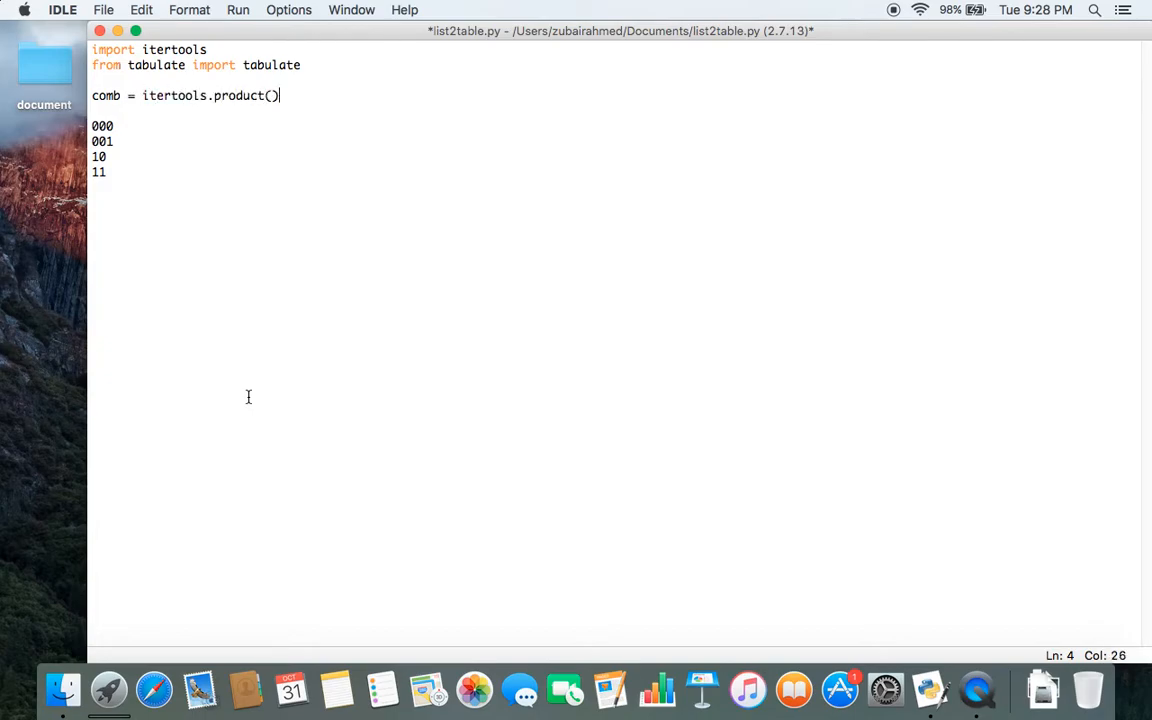
pyautogui.press('Left')
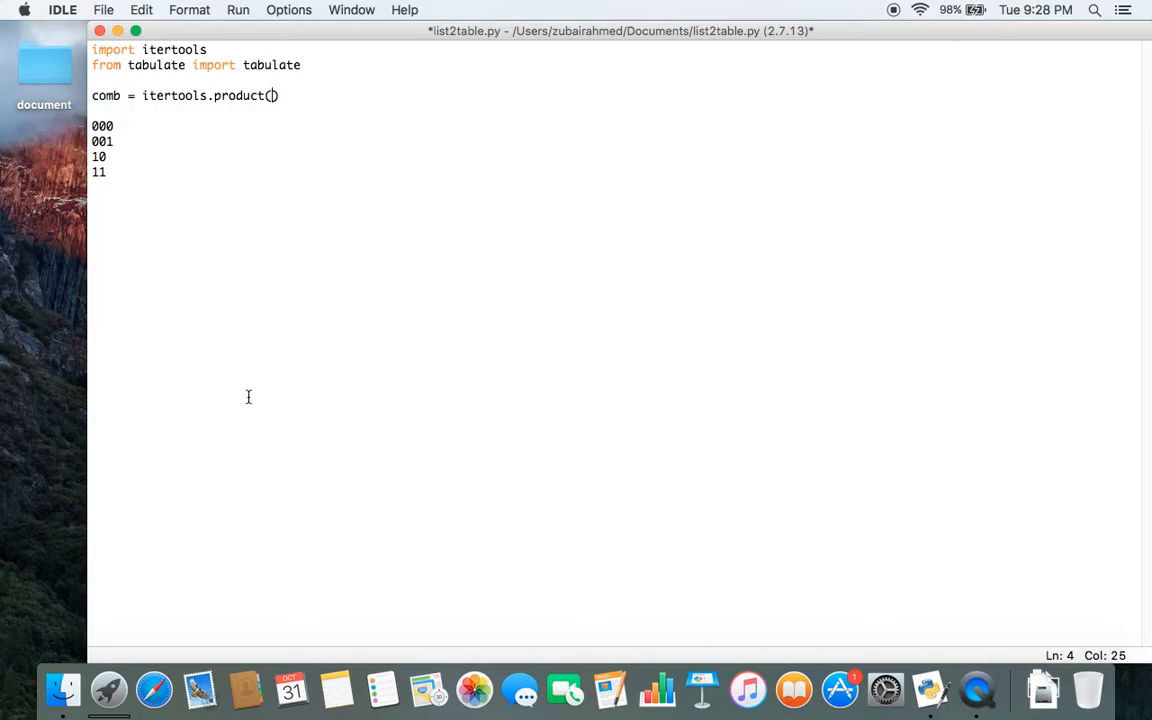
pyautogui.moveTo(136, 156)
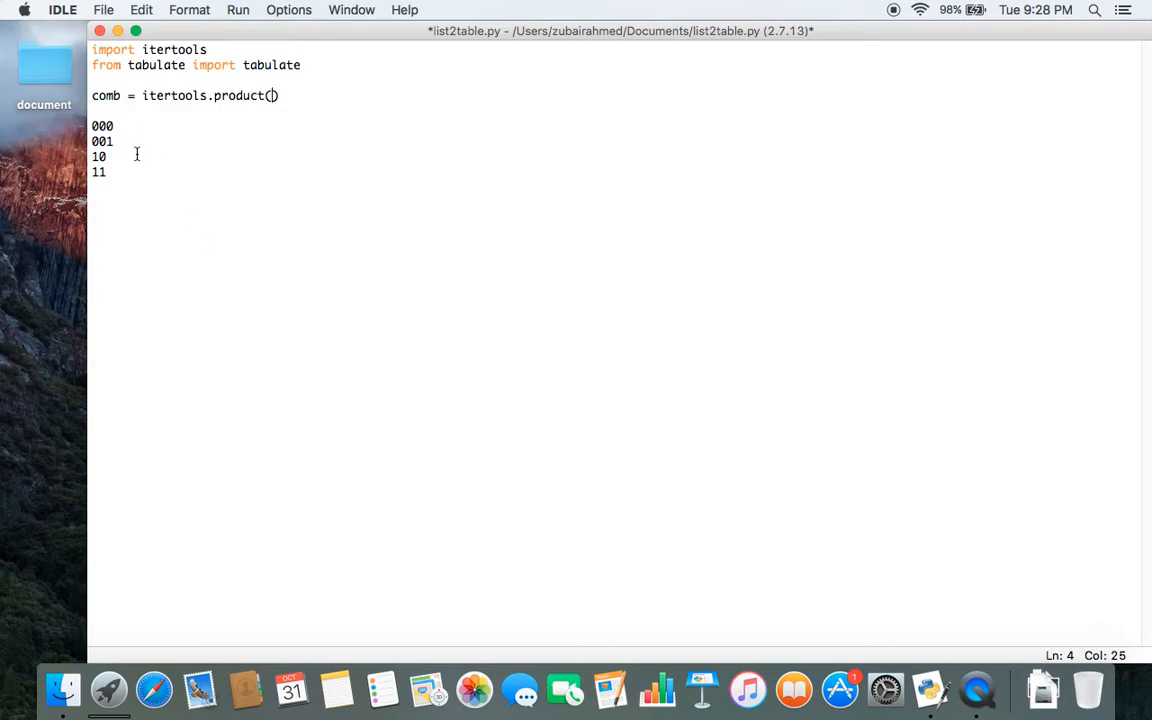
pyautogui.moveTo(176, 204)
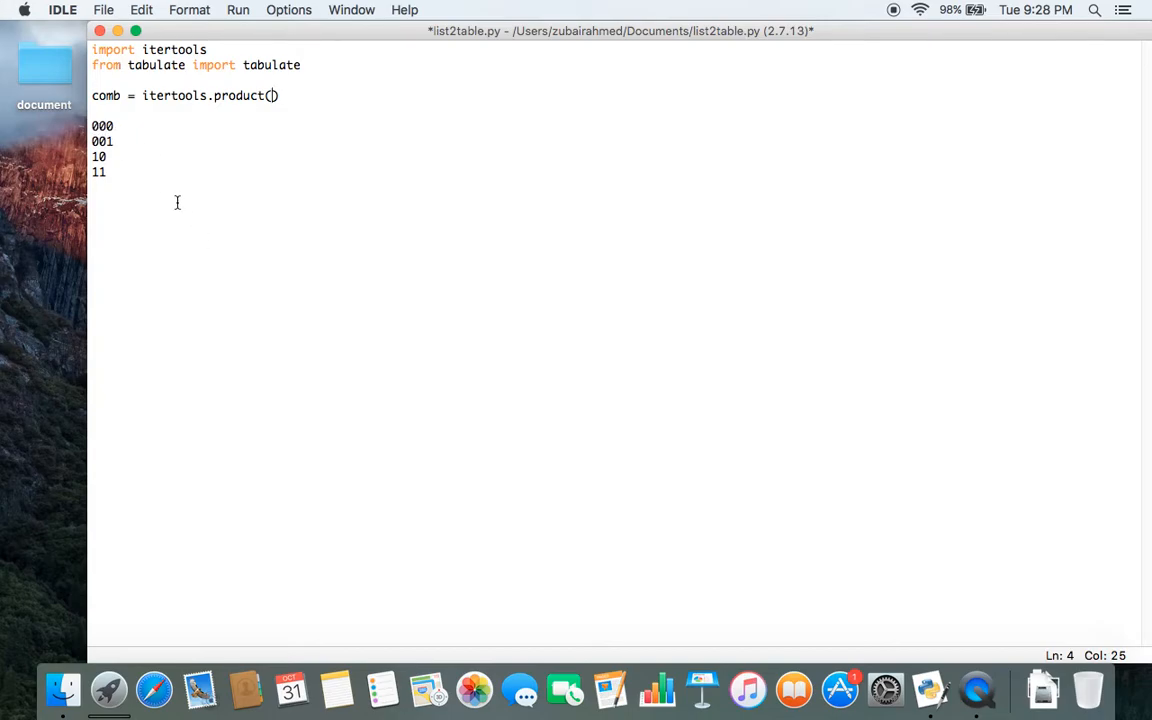
pyautogui.write('[]')
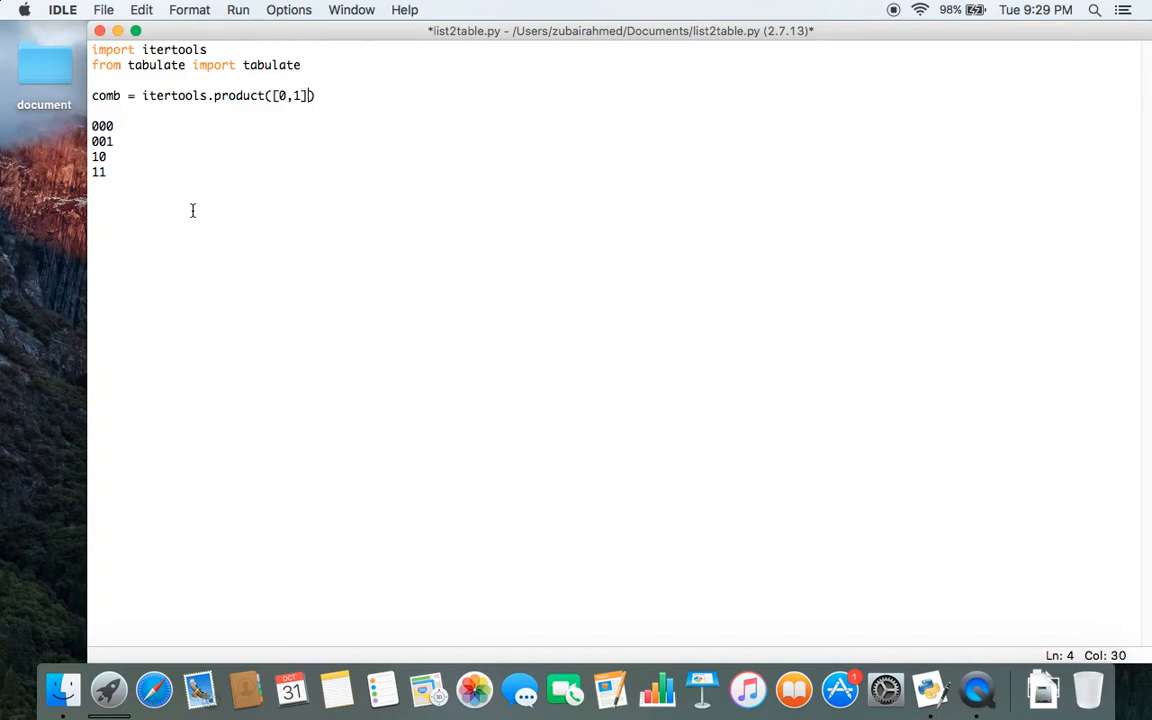
pyautogui.write(',')
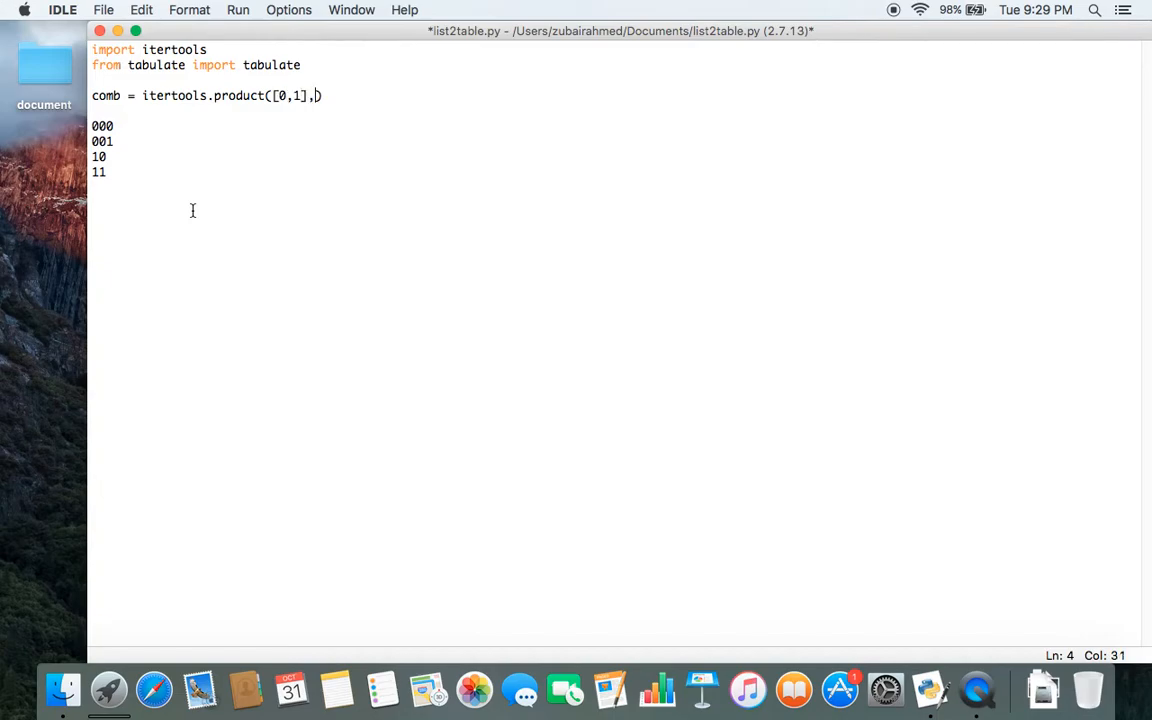
pyautogui.write('repeat=')
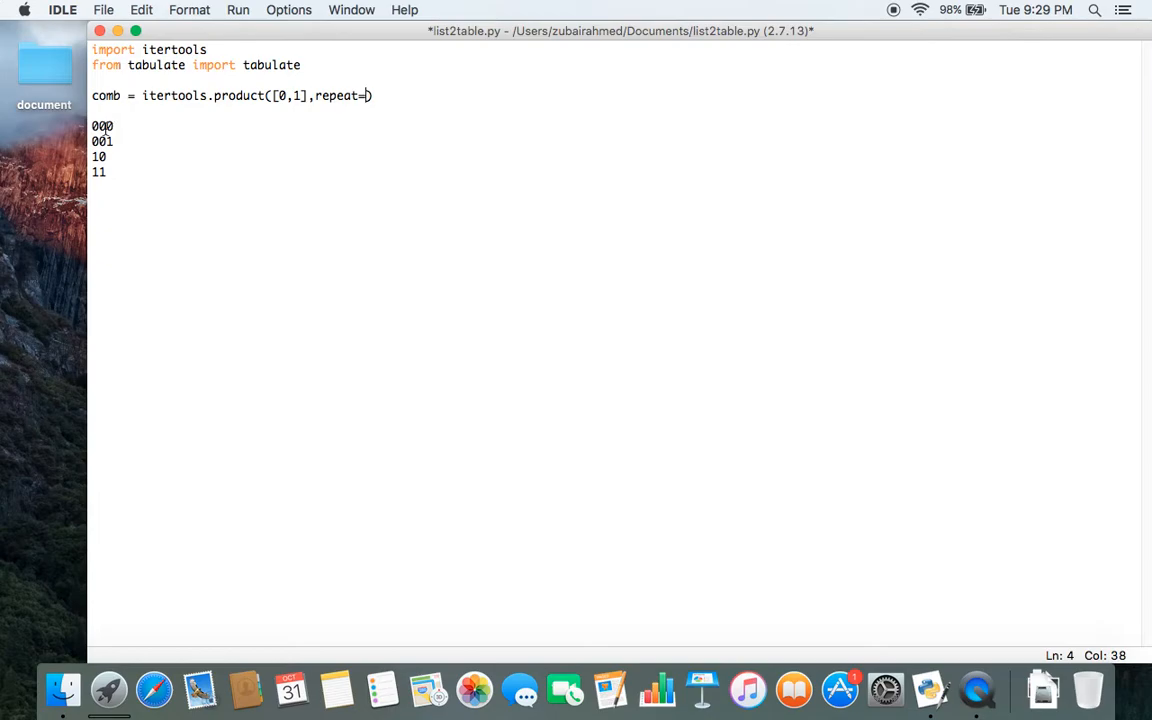
pyautogui.moveTo(396, 136)
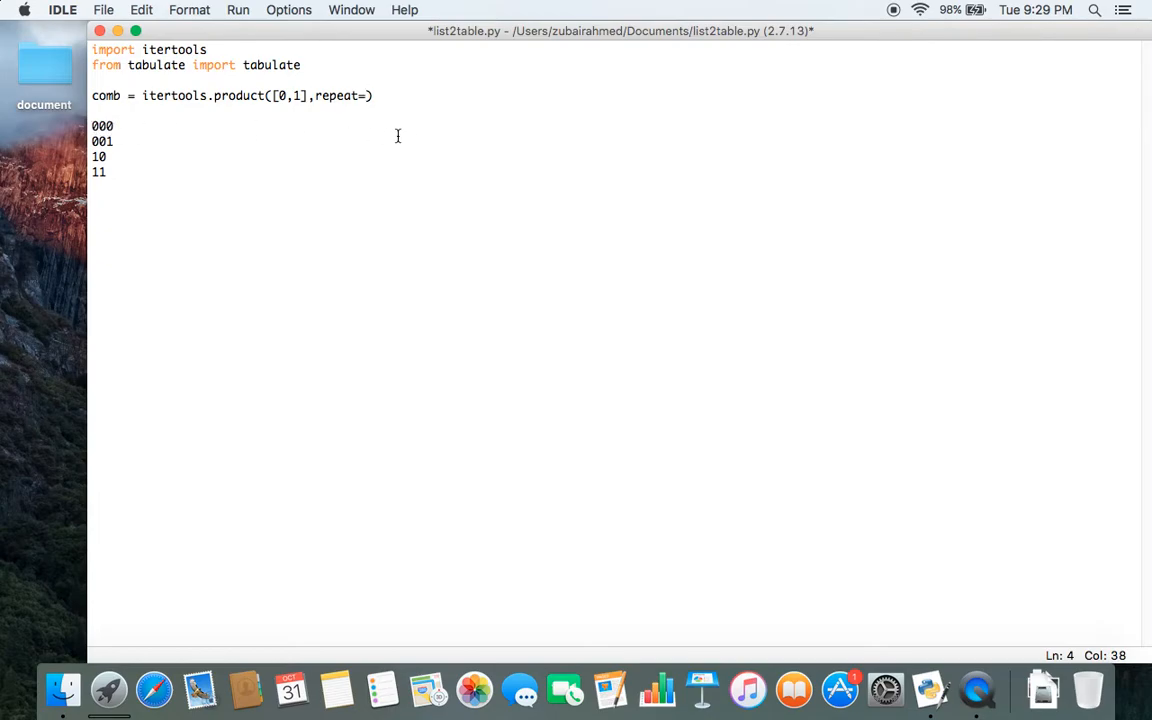
pyautogui.write('3')
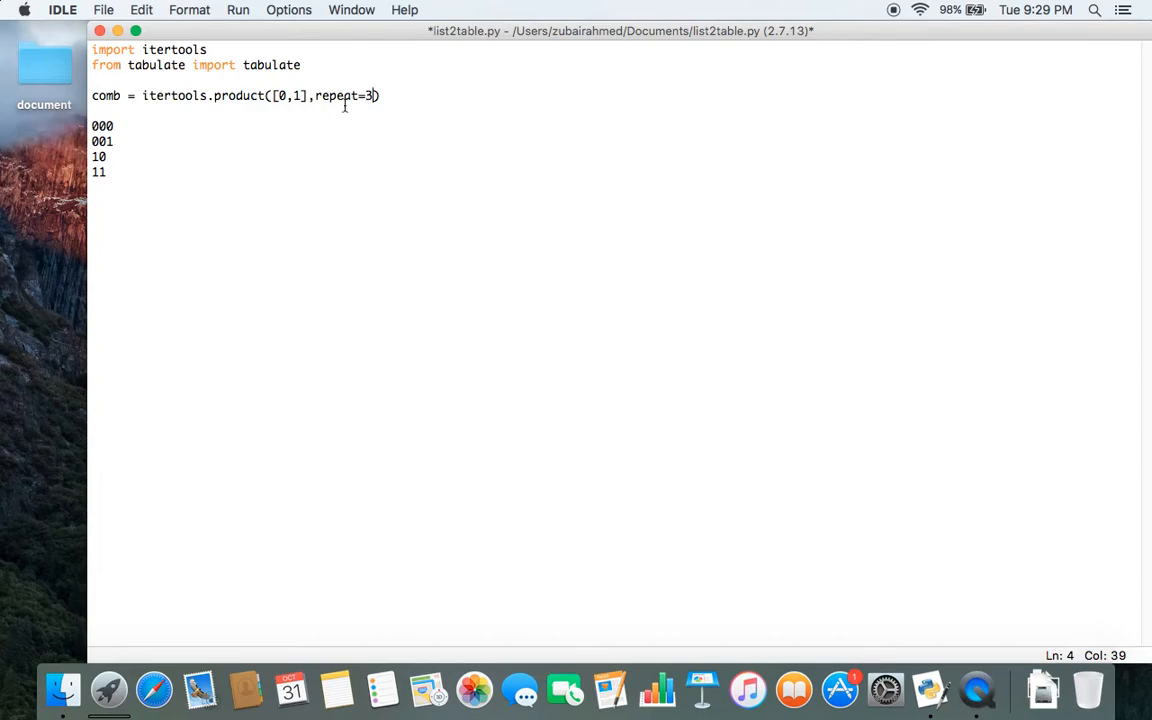
pyautogui.moveTo(340, 104)
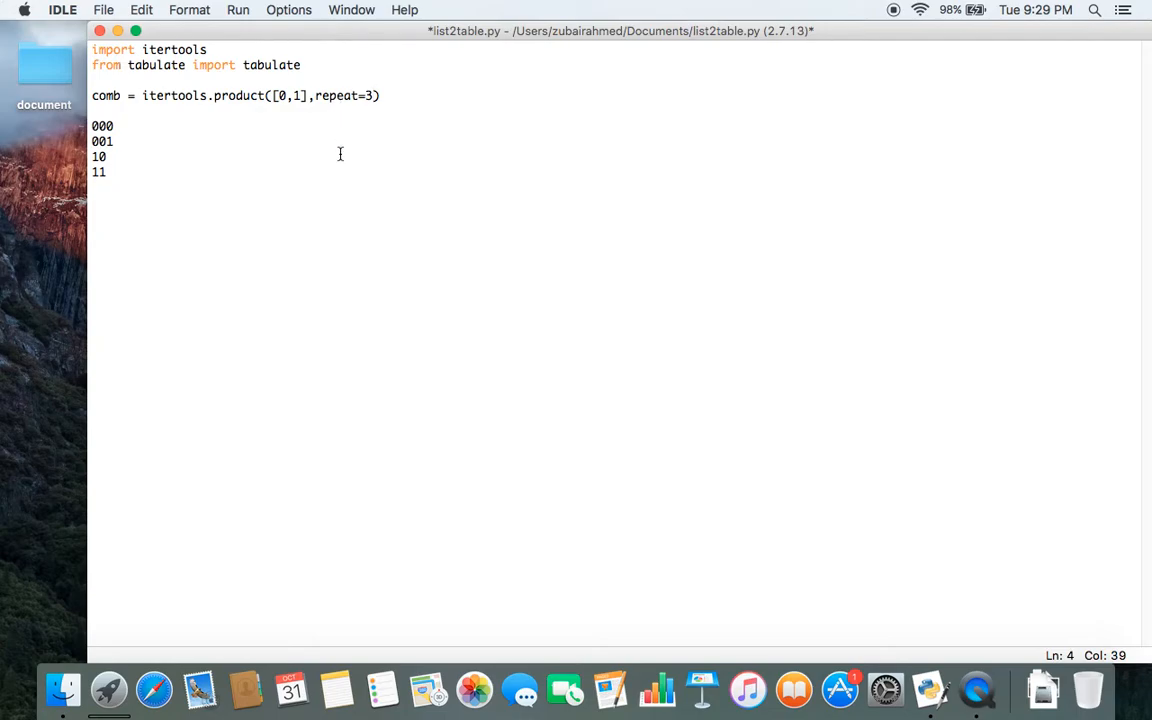
# - Save the script, wrap the product in list(), add 'print comb' and drop the sample rows
pyautogui.press('cmd+s')
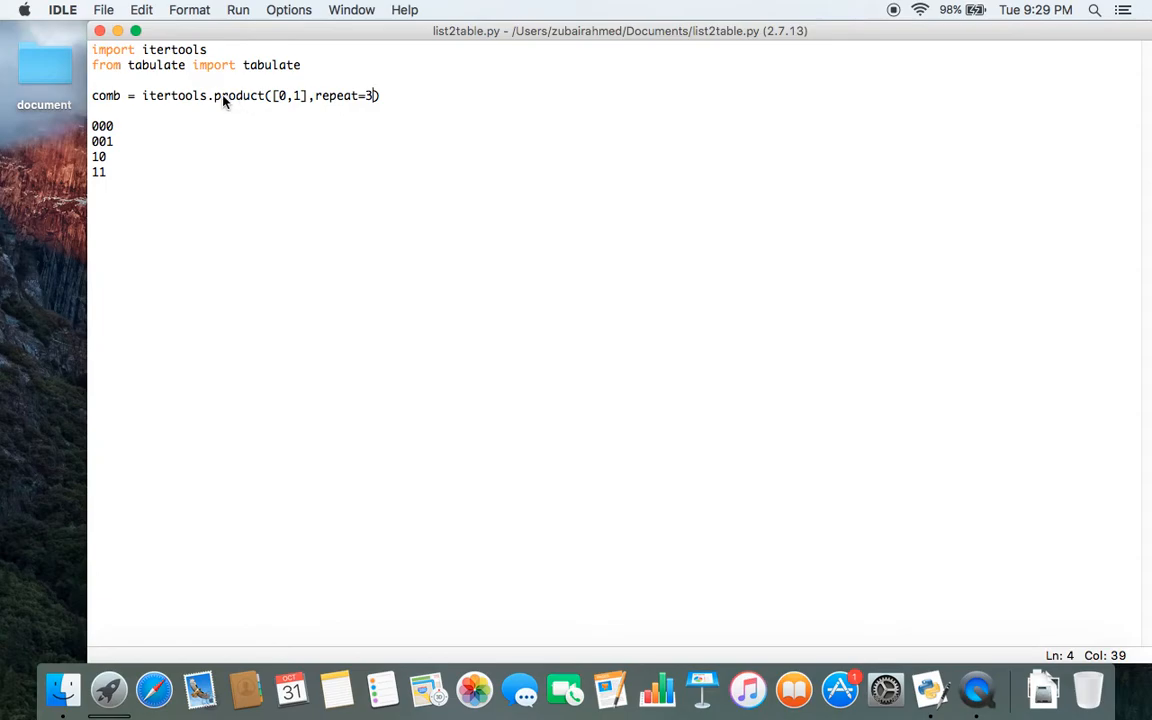
pyautogui.moveTo(248, 112)
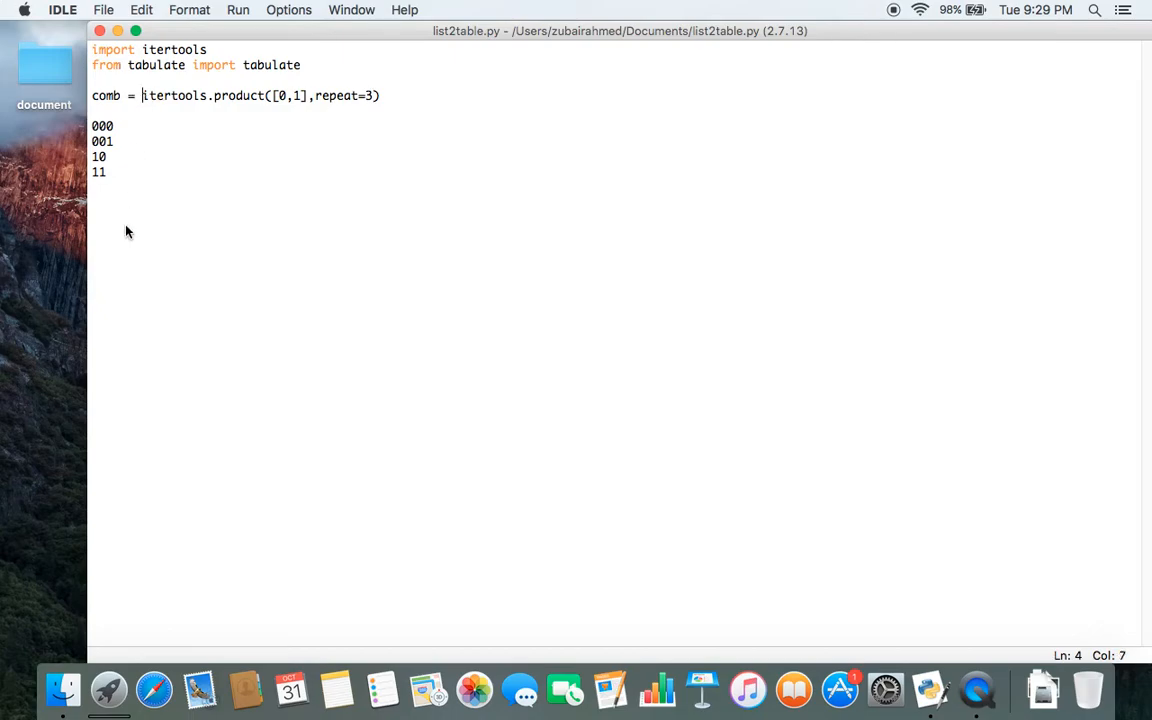
pyautogui.write('list(')
pyautogui.write('pri')
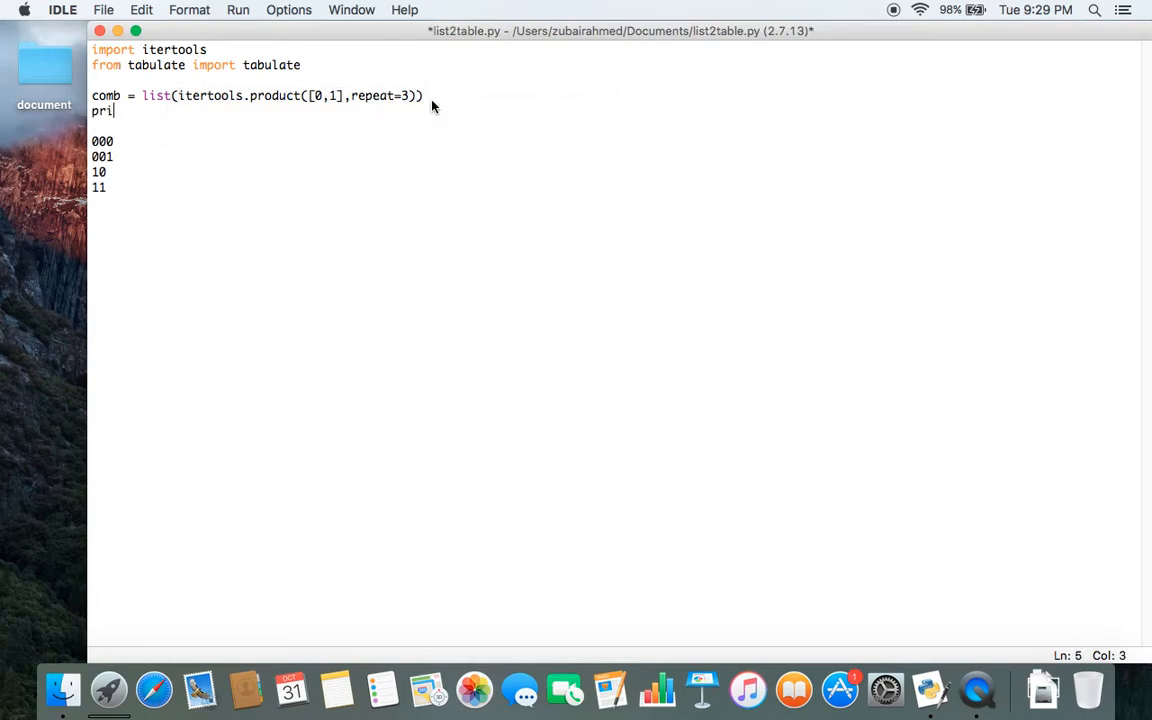
pyautogui.write('nt comb')
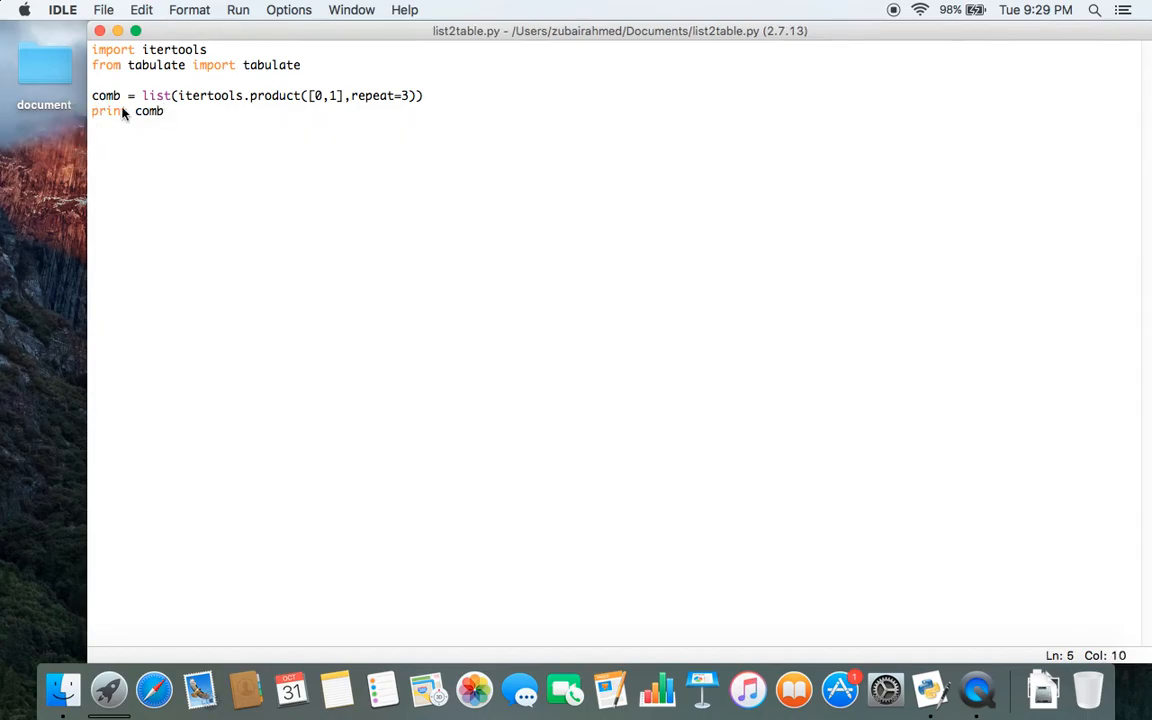
pyautogui.click(240, 10)
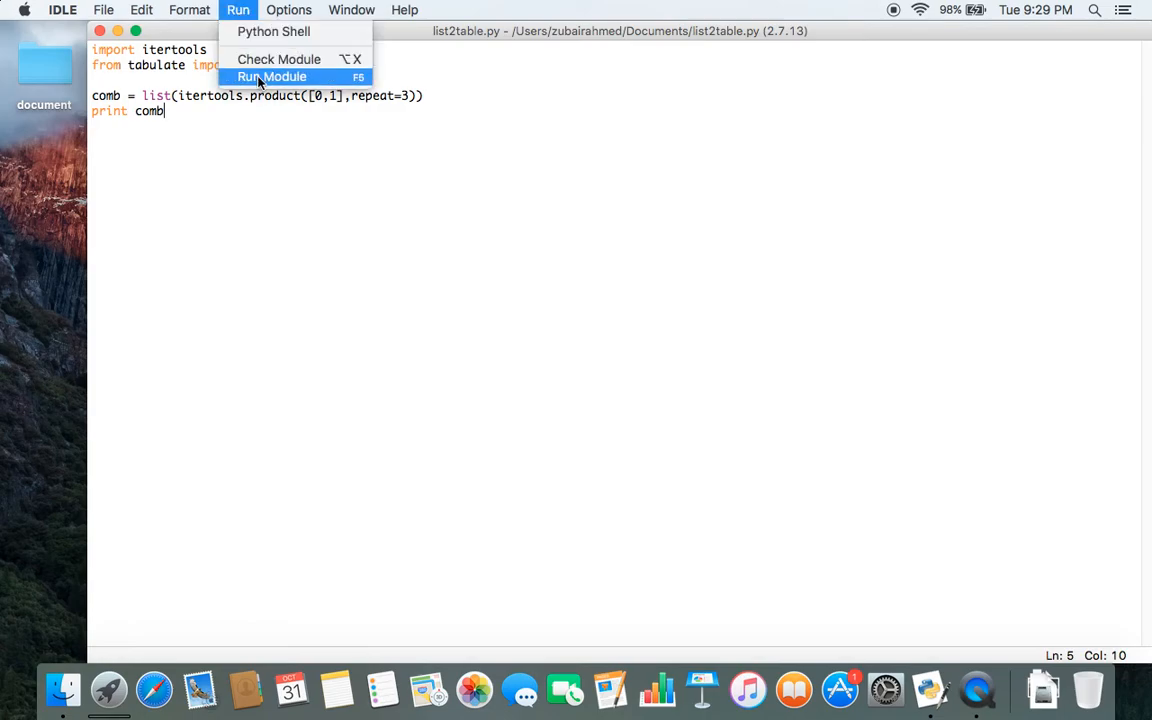
# - Run the module so the shell prints the eight three-bit combinations as tuples
pyautogui.click(276, 76)
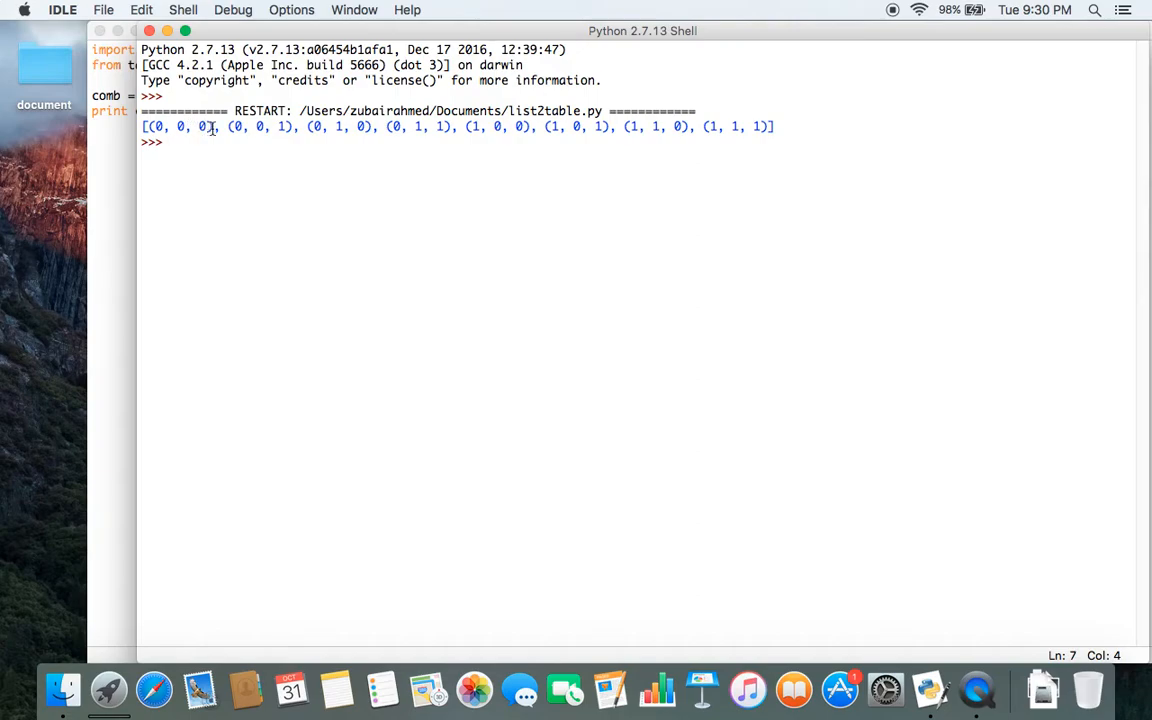
pyautogui.moveTo(408, 136)
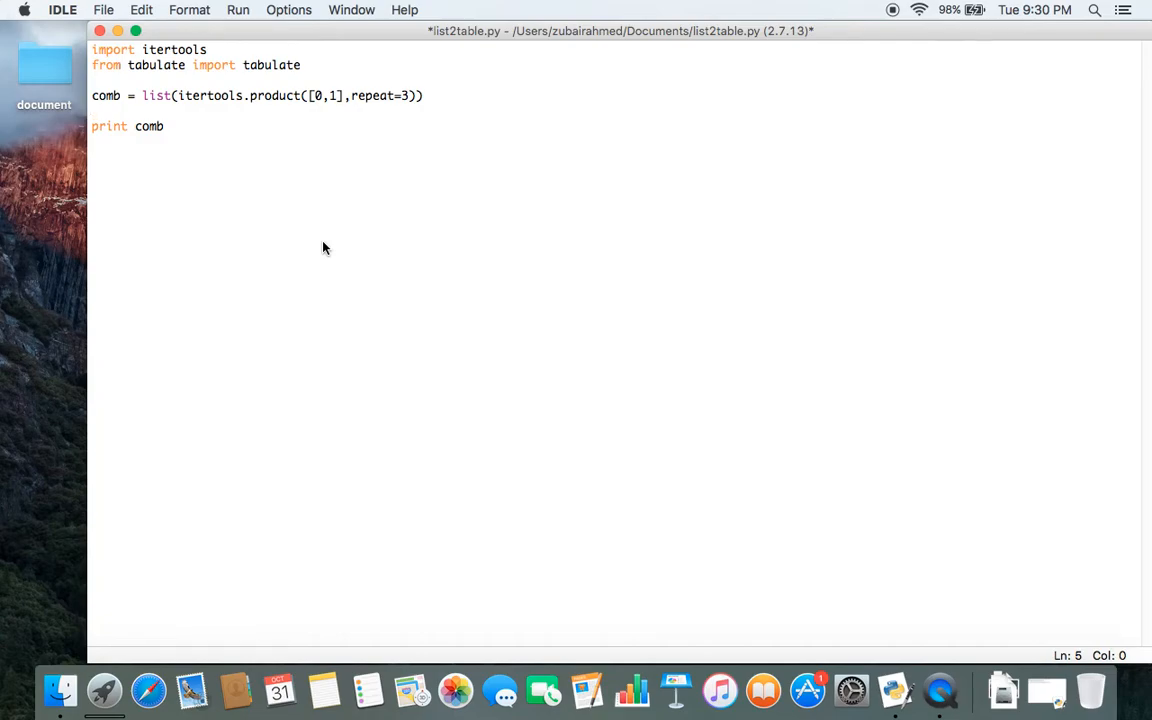
# - Add comb = tabulate(comb) above the print line and save the script
pyautogui.write('comb =')
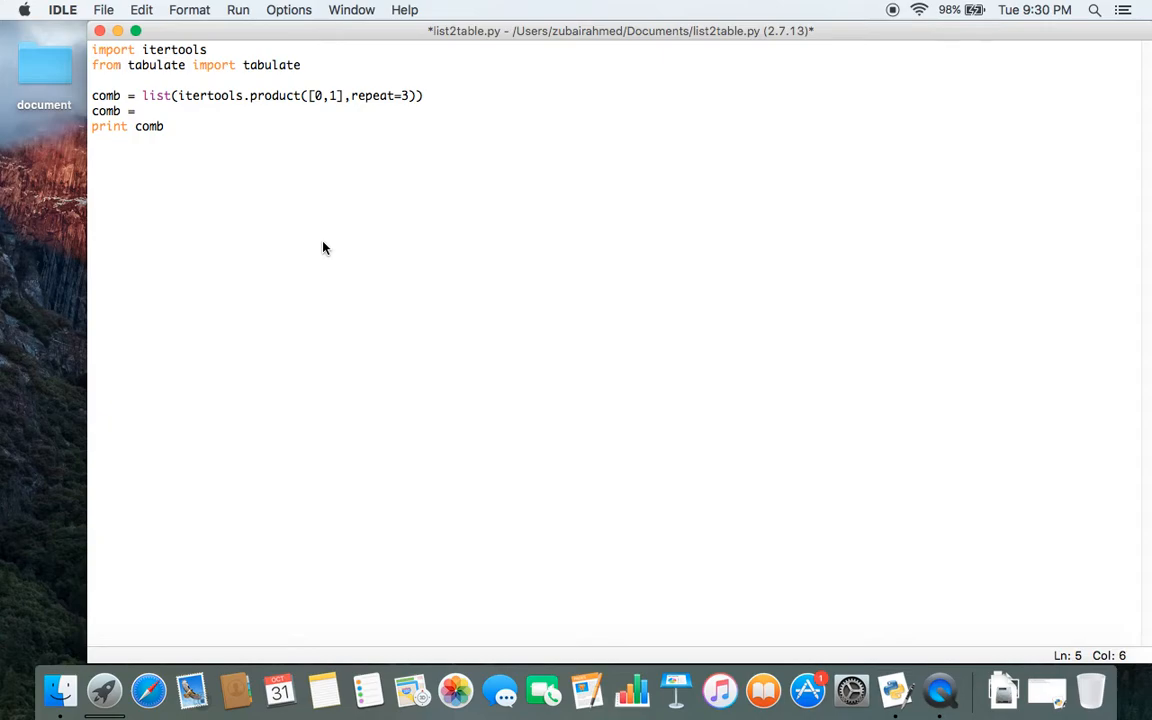
pyautogui.write('tabulate()')
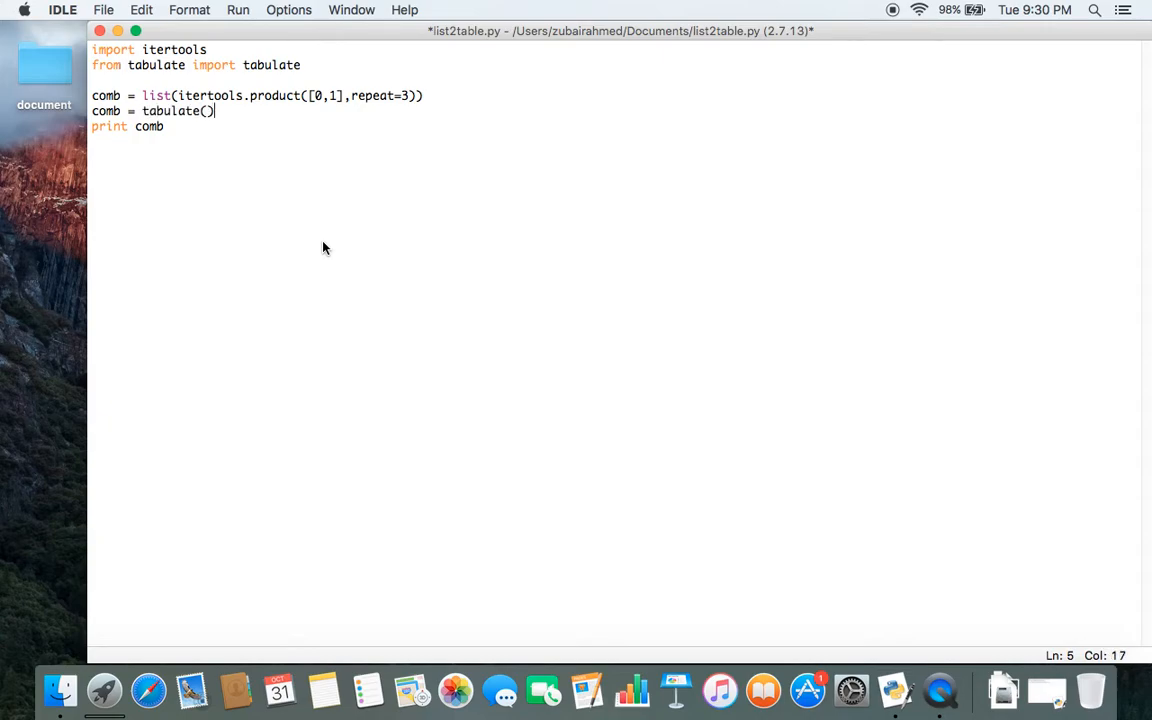
pyautogui.write('comb')
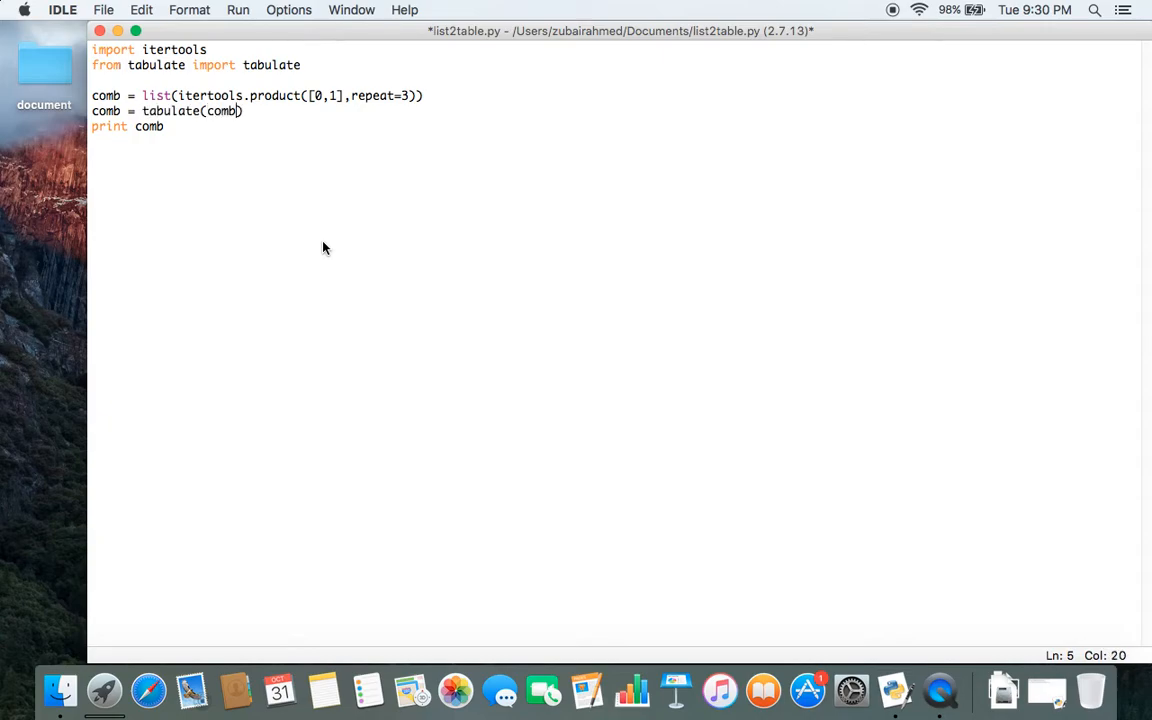
pyautogui.press('cmd+s')
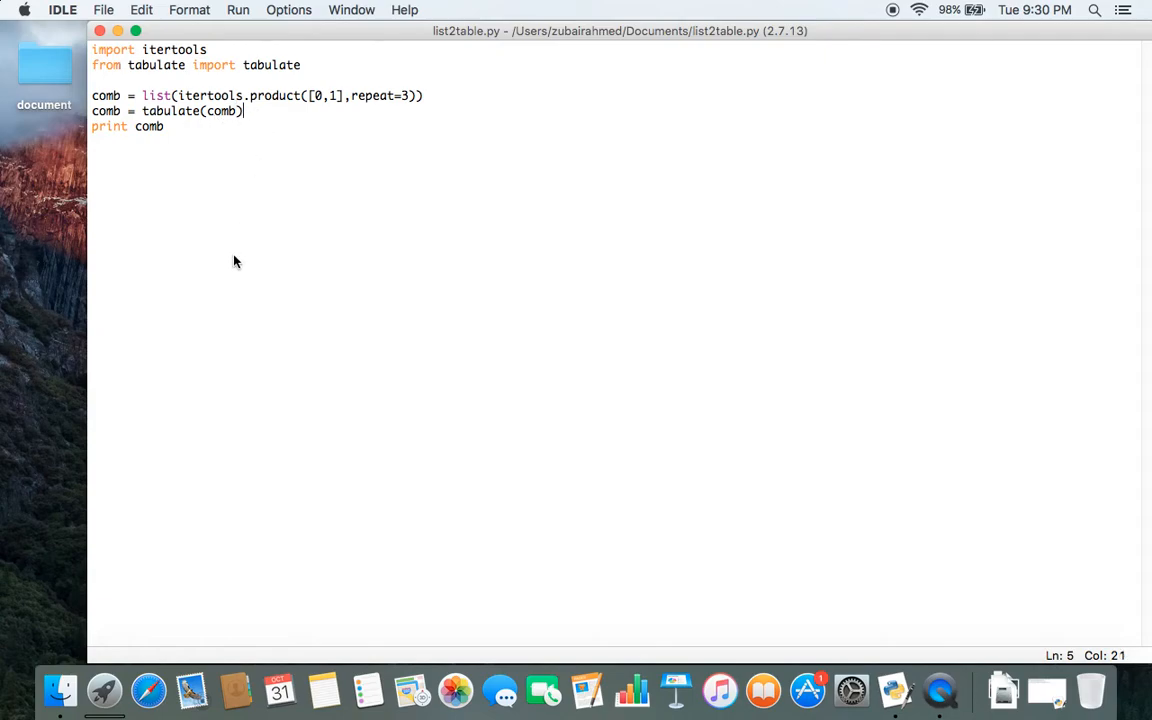
# - Add comb = comb.replace(' ','\t') after the tabulate line
pyautogui.write('comb = com')
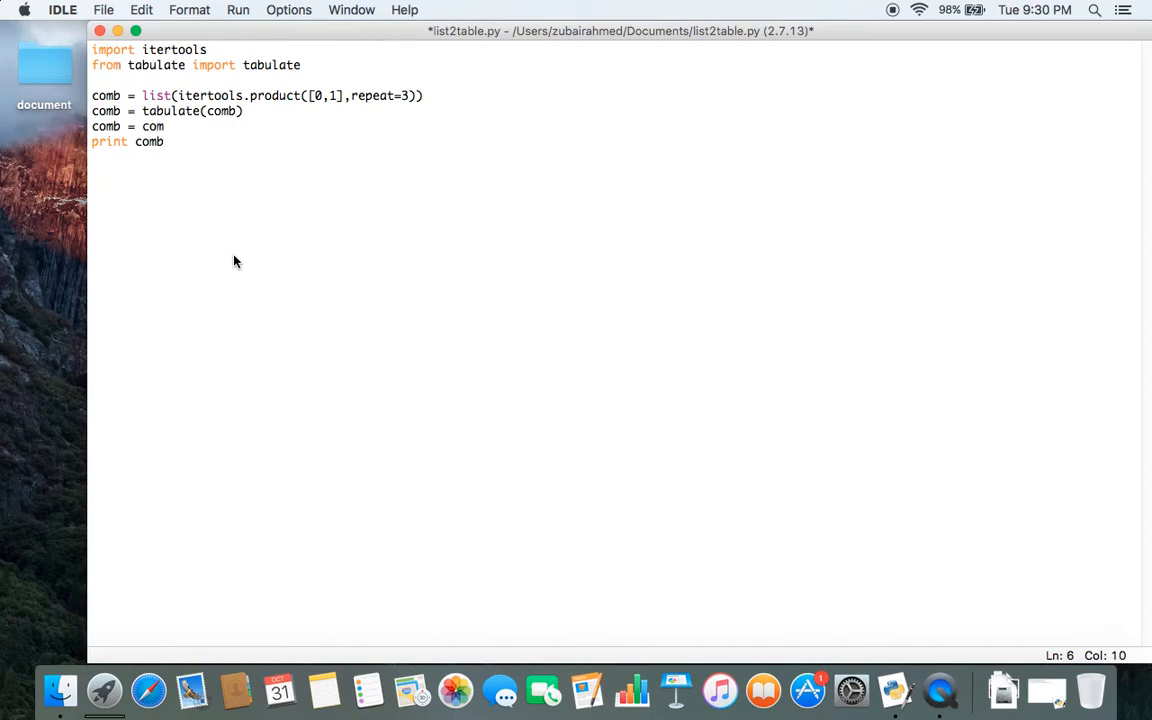
pyautogui.write('b.replace()')
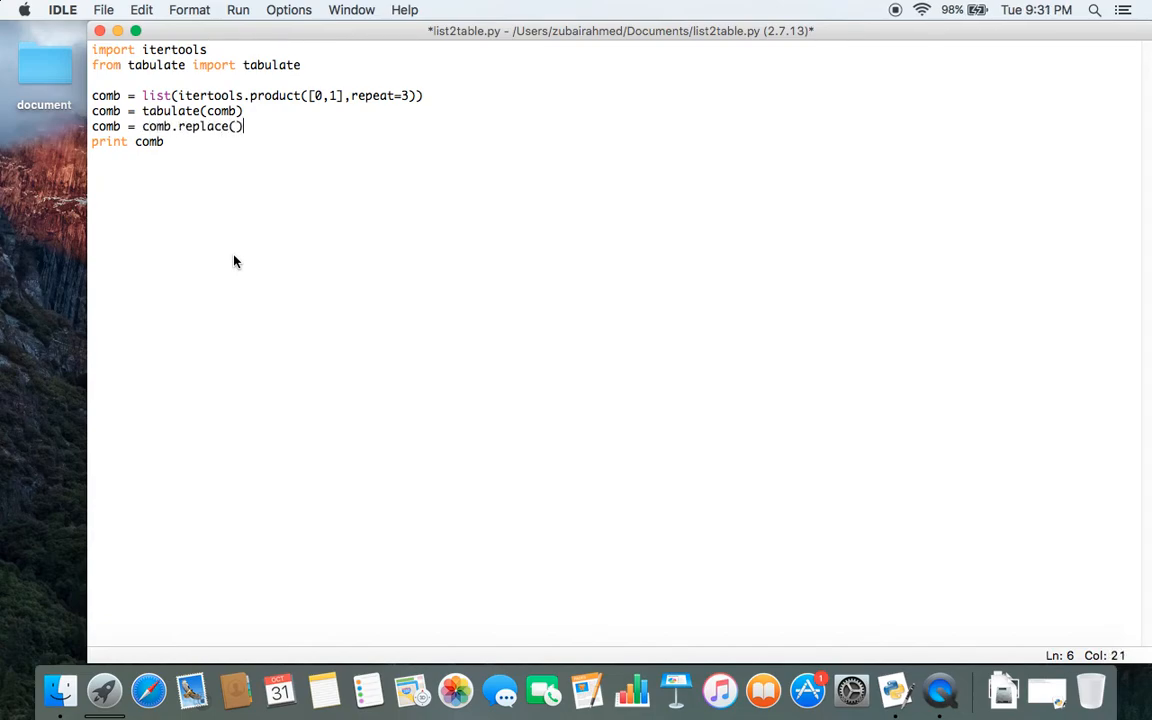
pyautogui.write("' '")
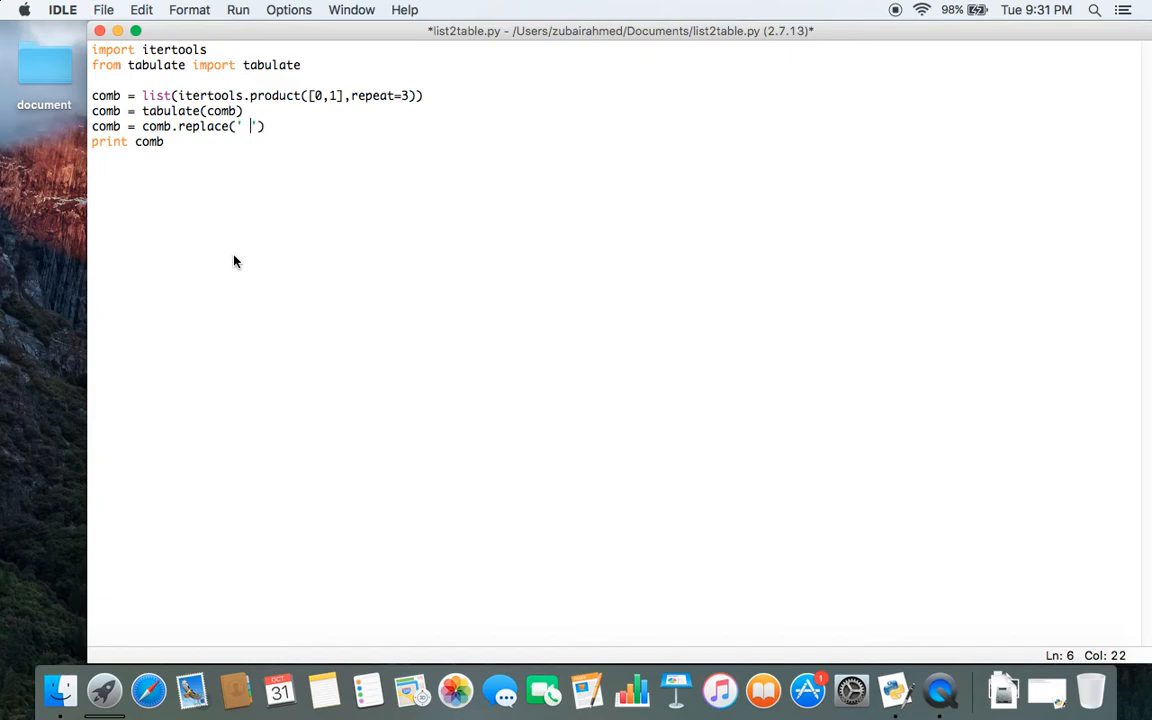
pyautogui.write(",'")
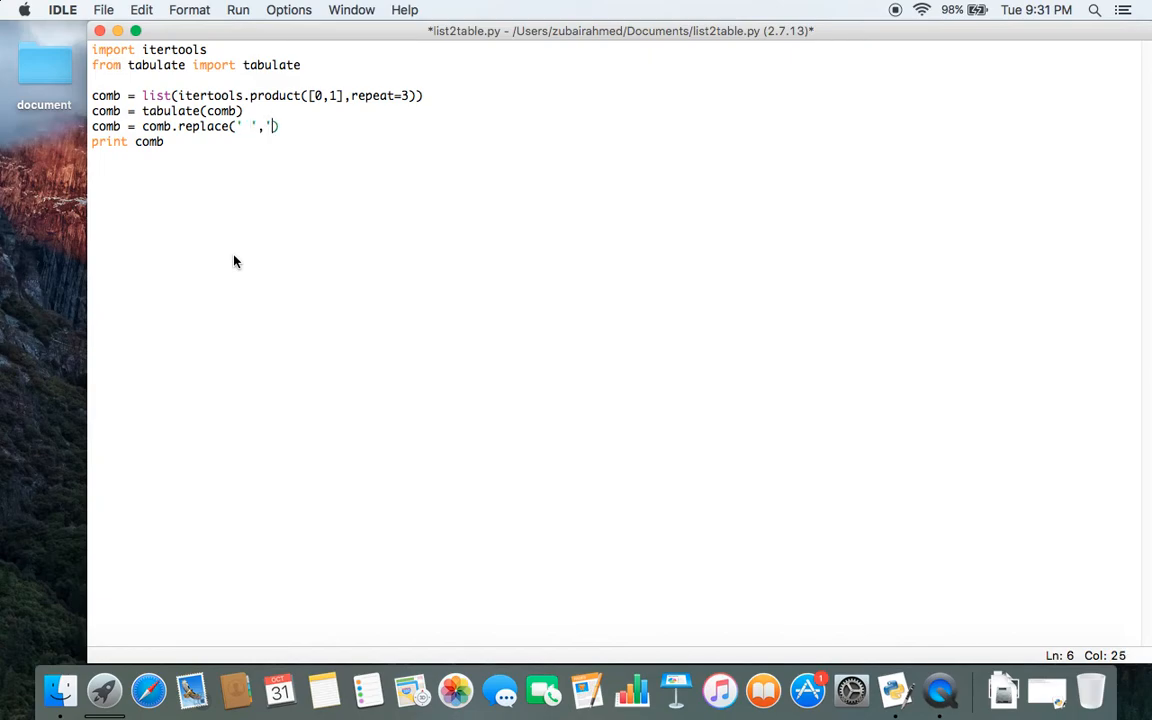
pyautogui.write('\\')
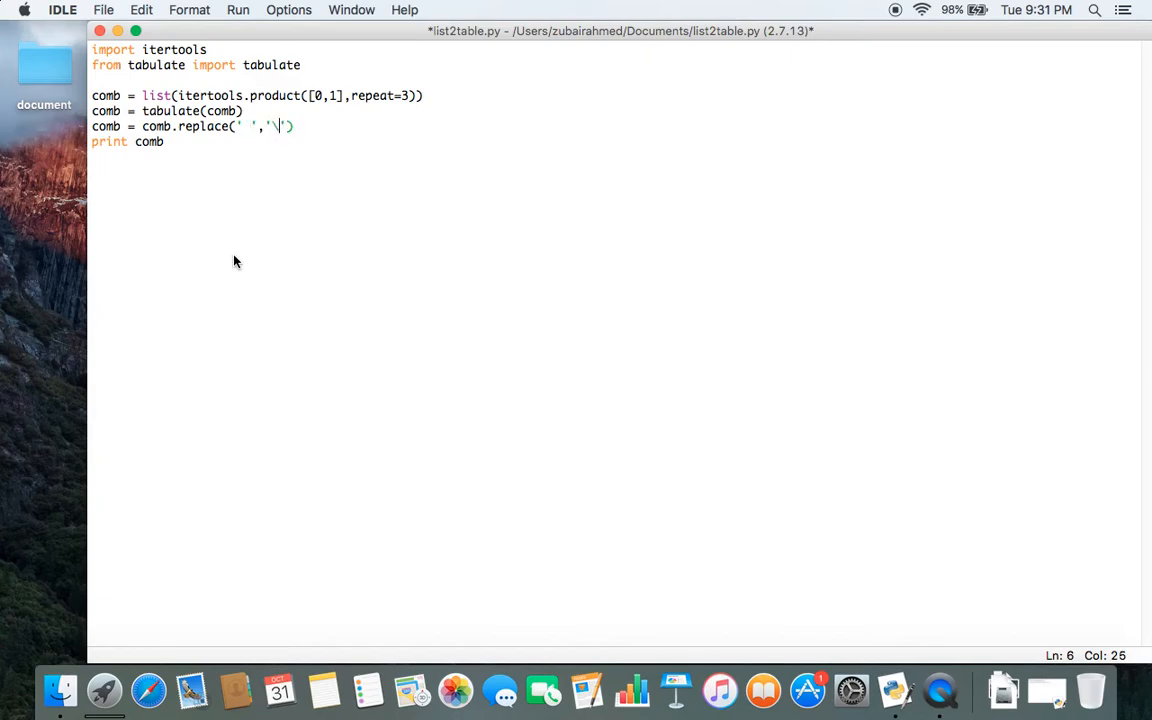
pyautogui.write('t')
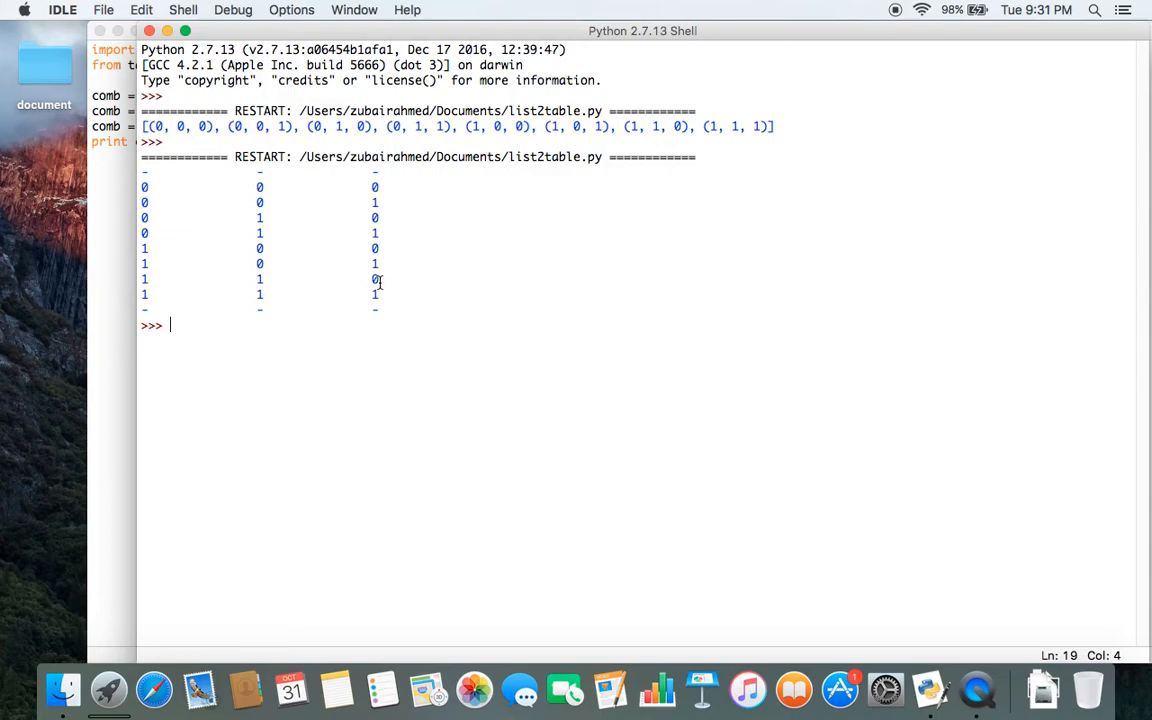
pyautogui.moveTo(302, 244)
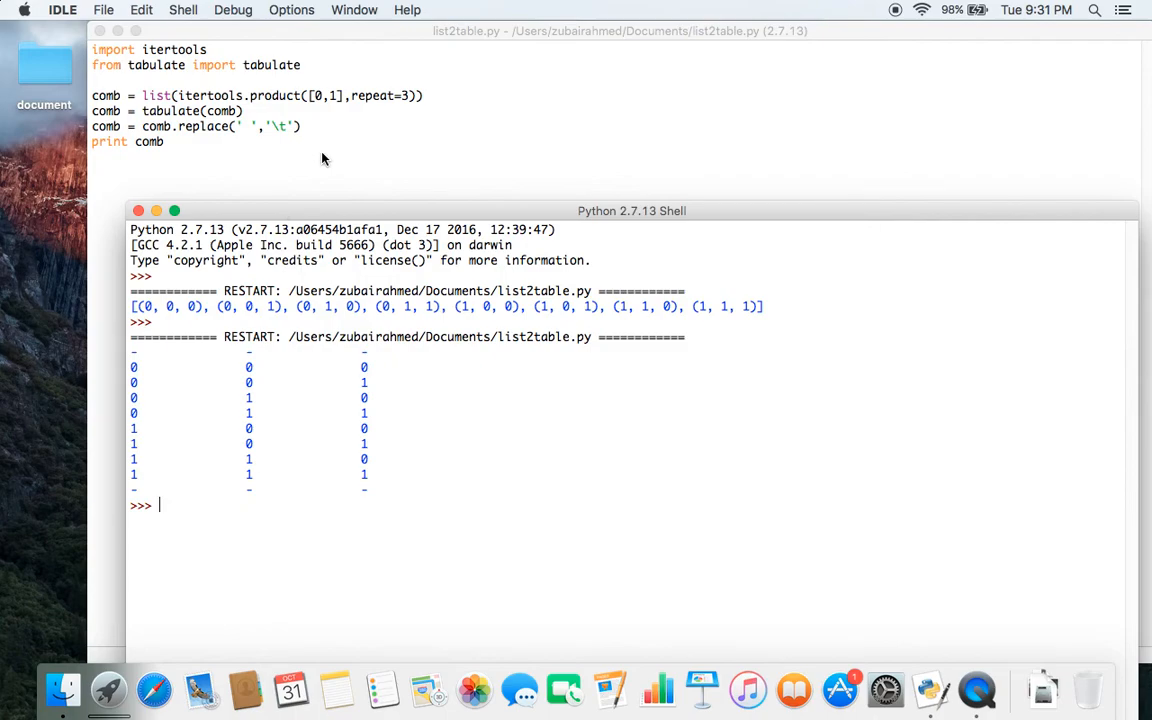
pyautogui.moveTo(388, 124)
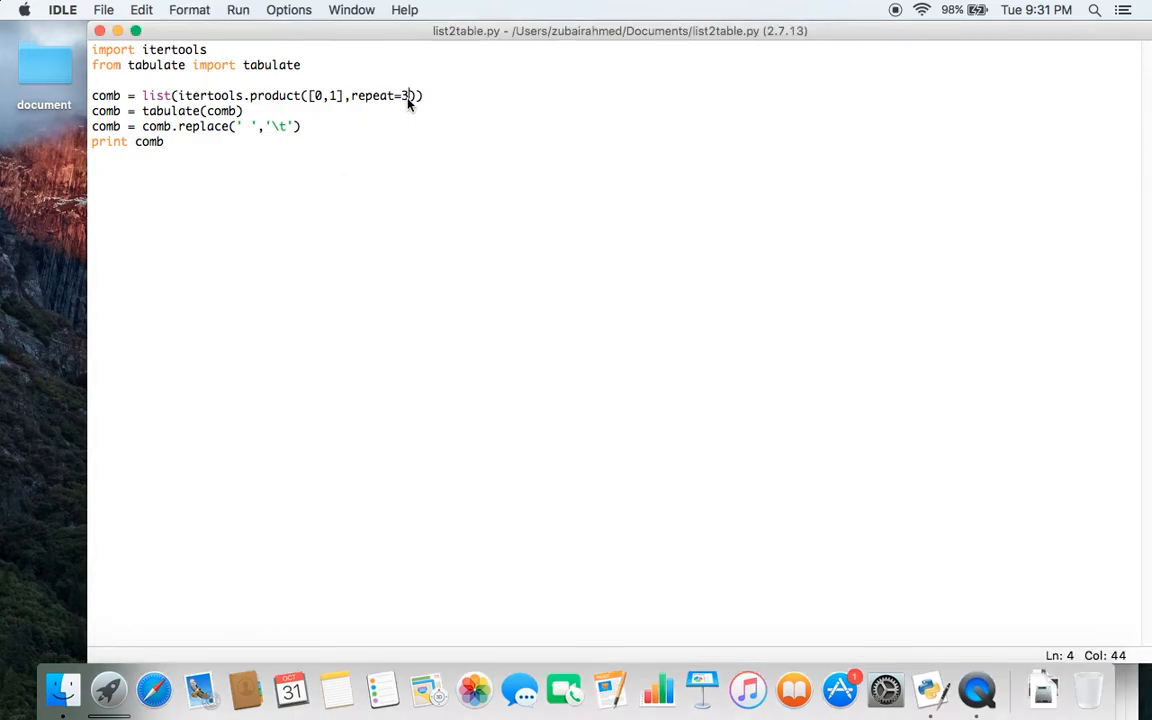
# - Change repeat=3 to repeat=8 in the product call and run the module again
pyautogui.press('Backspace')
pyautogui.write('8')
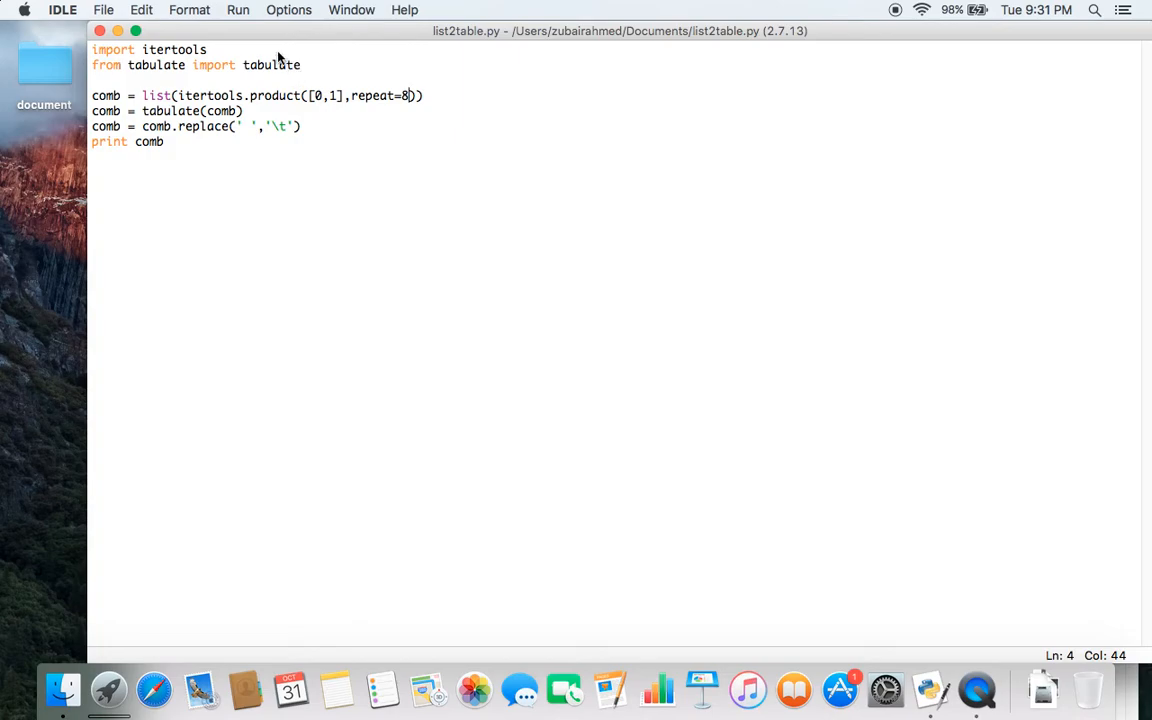
pyautogui.click(236, 8)
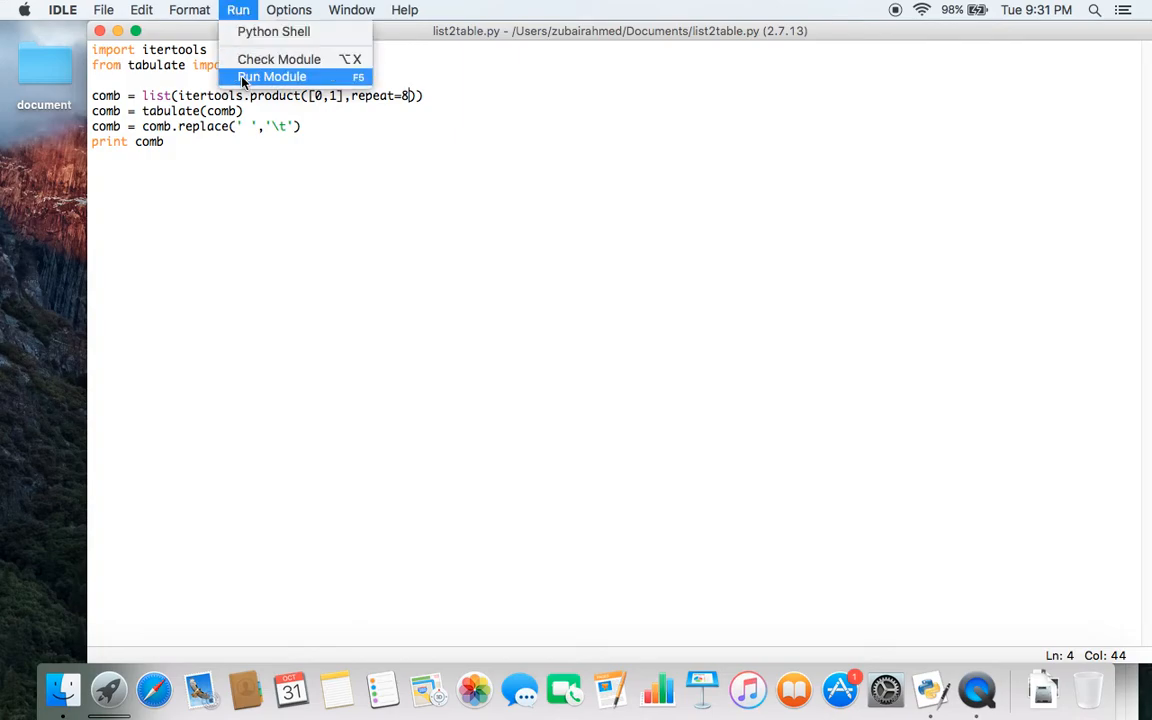
pyautogui.click(272, 76)
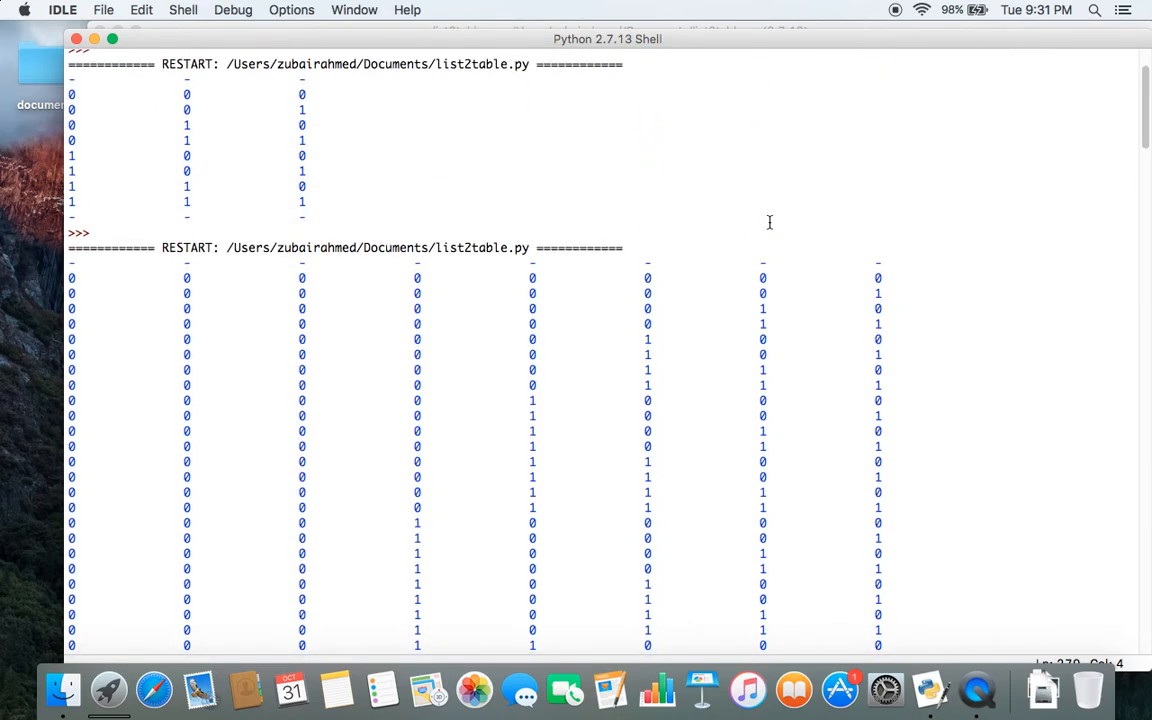
pyautogui.moveTo(88, 270)
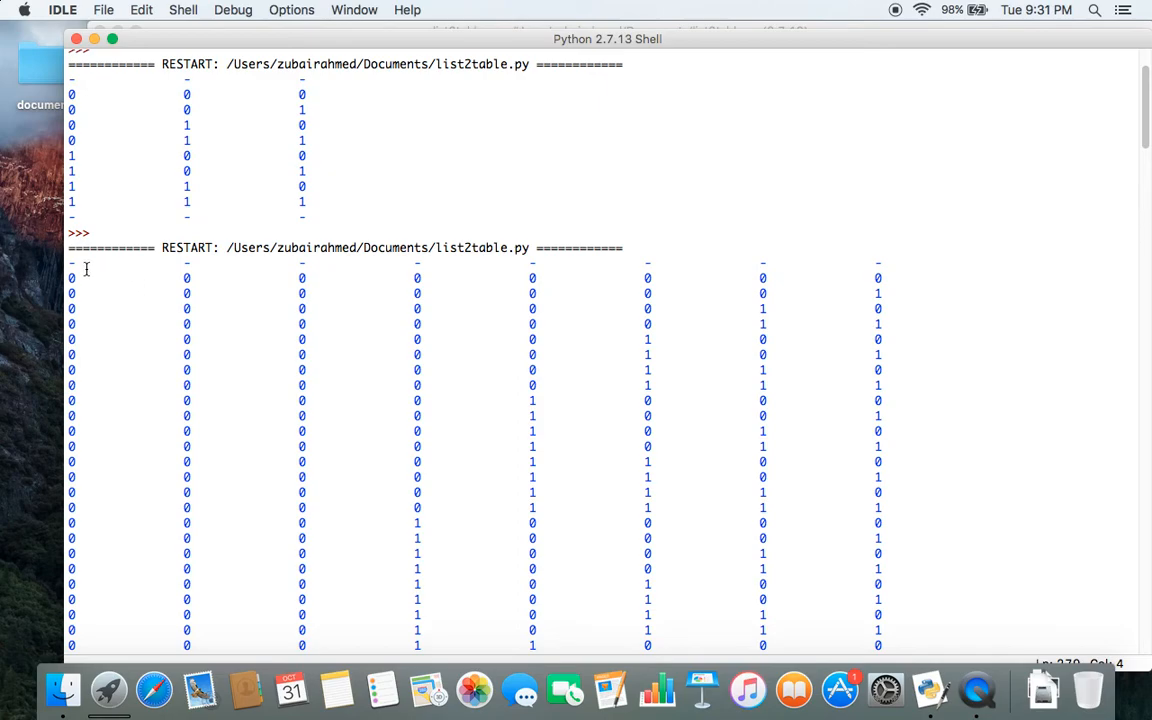
pyautogui.moveTo(184, 278)
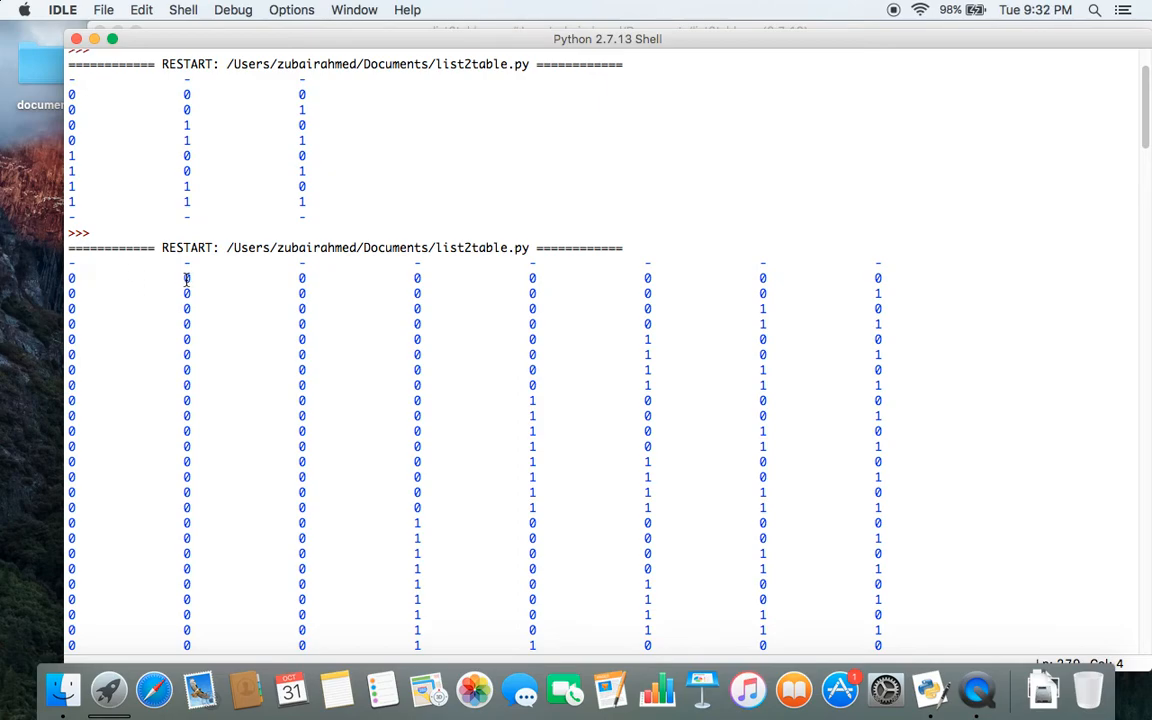
pyautogui.moveTo(438, 280)
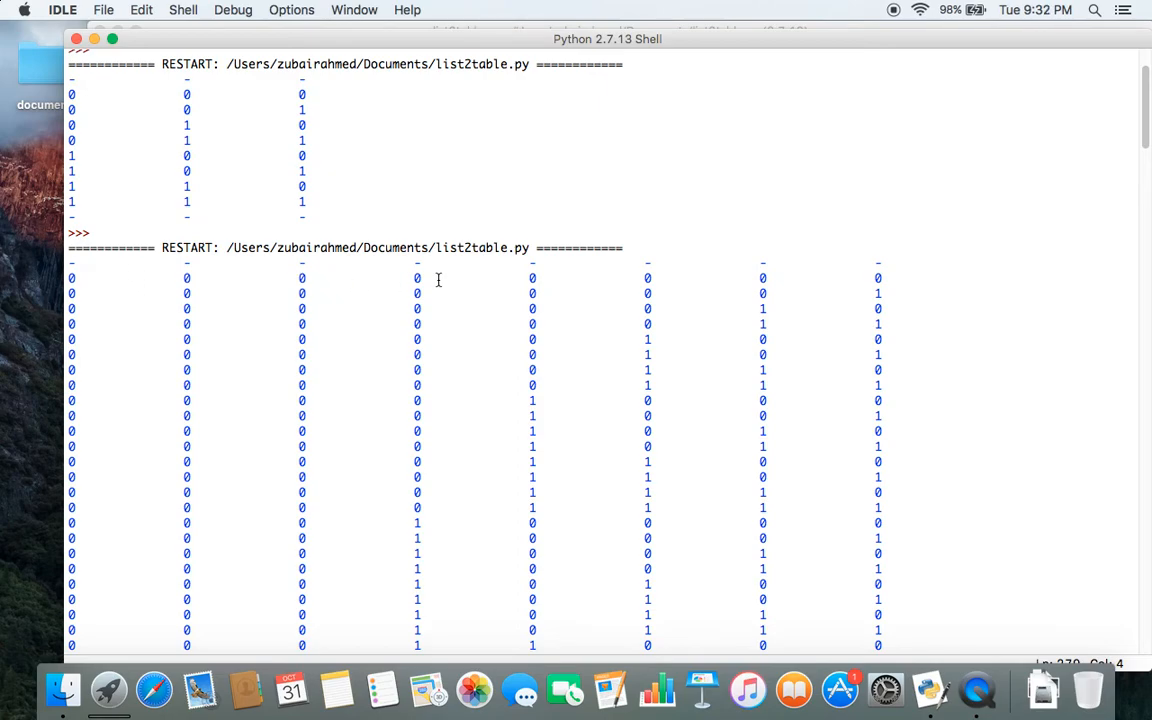
# - Scroll the shell to the final all-ones rows and move it down to reveal the editor
pyautogui.scroll(-3)
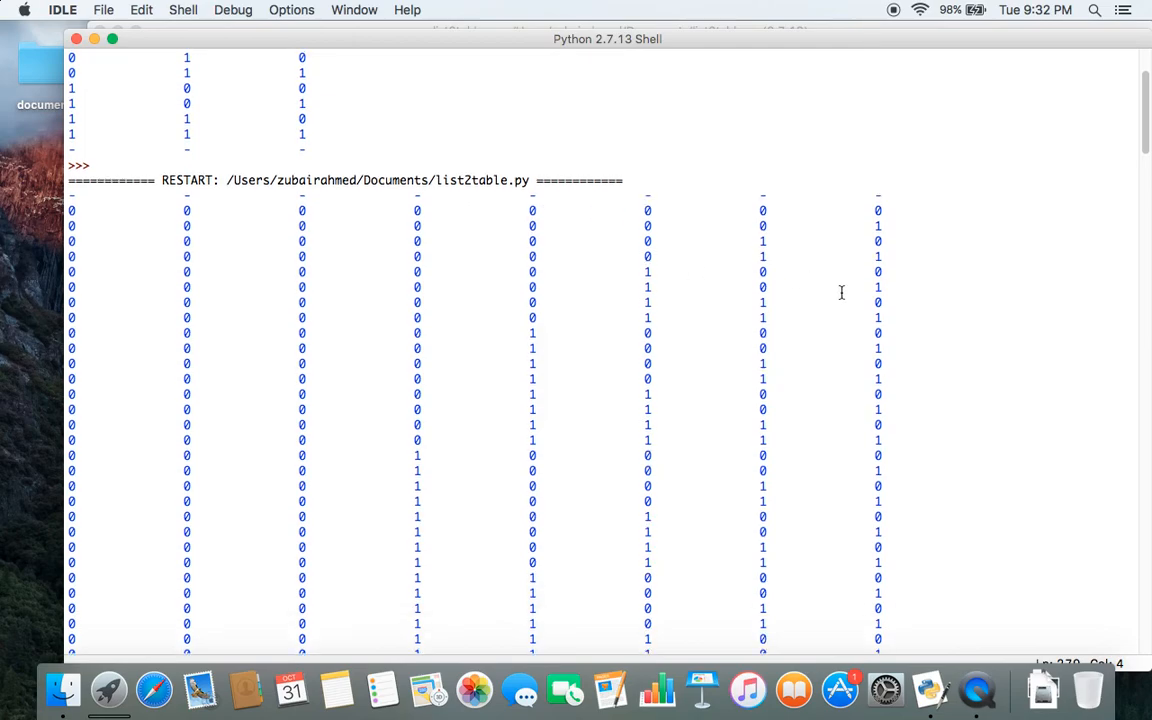
pyautogui.scroll(-3)
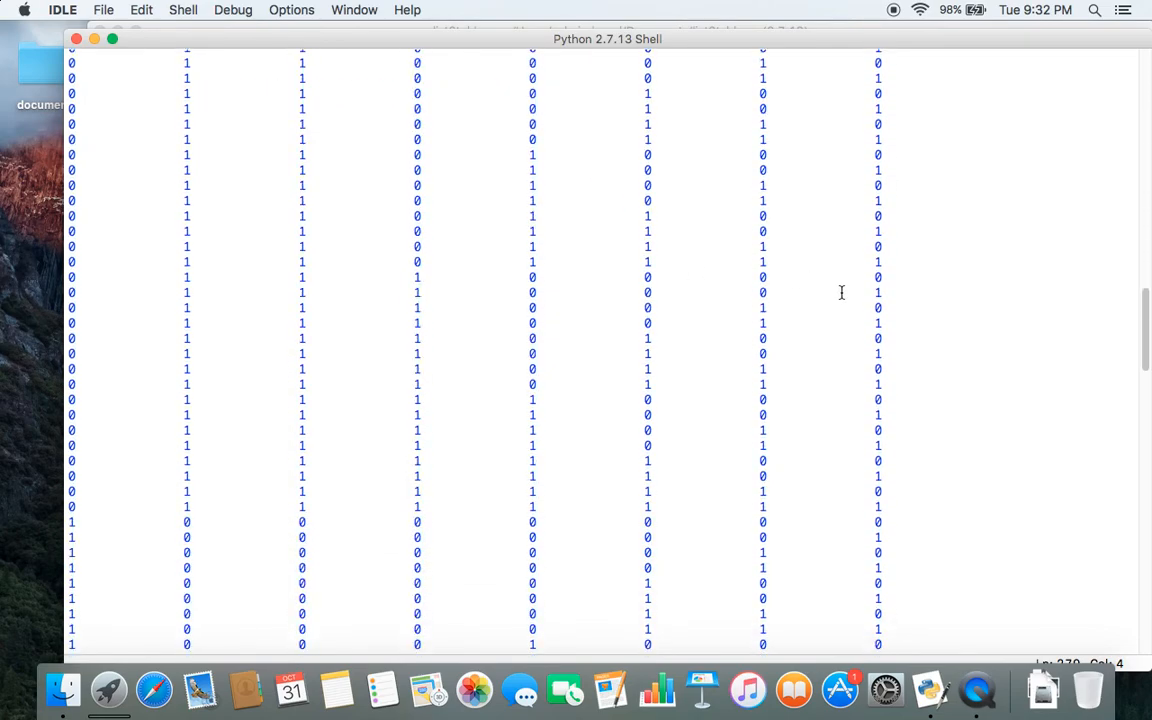
pyautogui.scroll(-3)
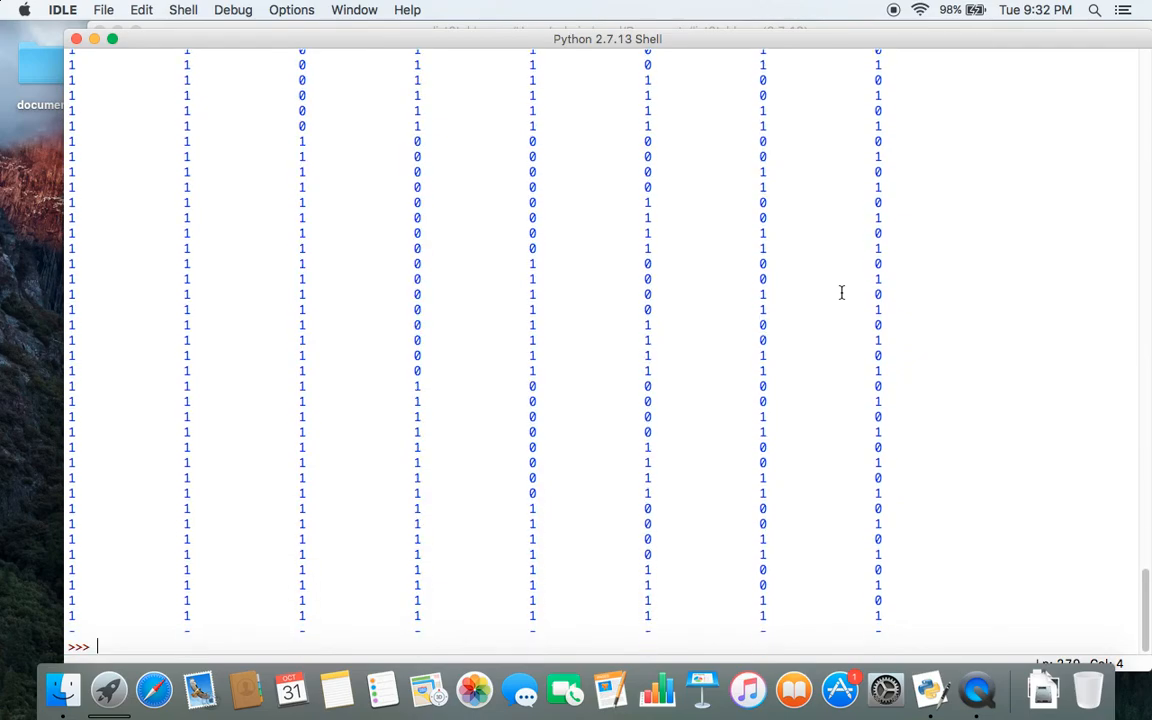
pyautogui.moveTo(840, 292)
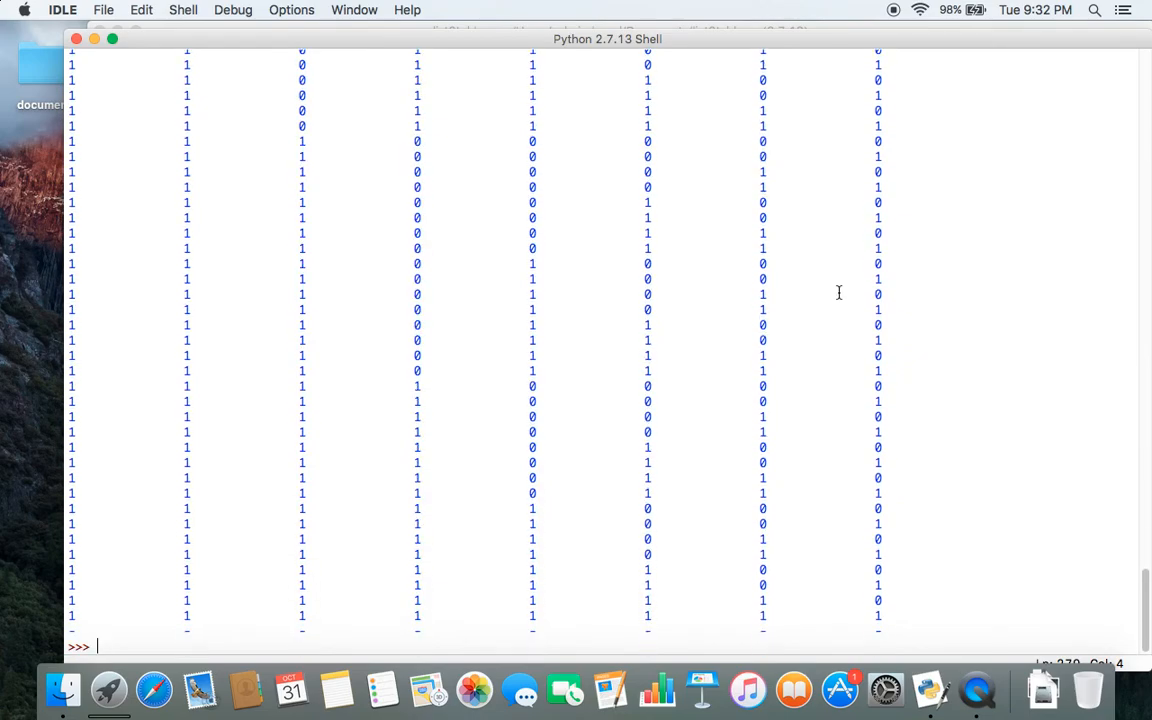
pyautogui.moveTo(608, 40); pyautogui.dragTo(624, 252)
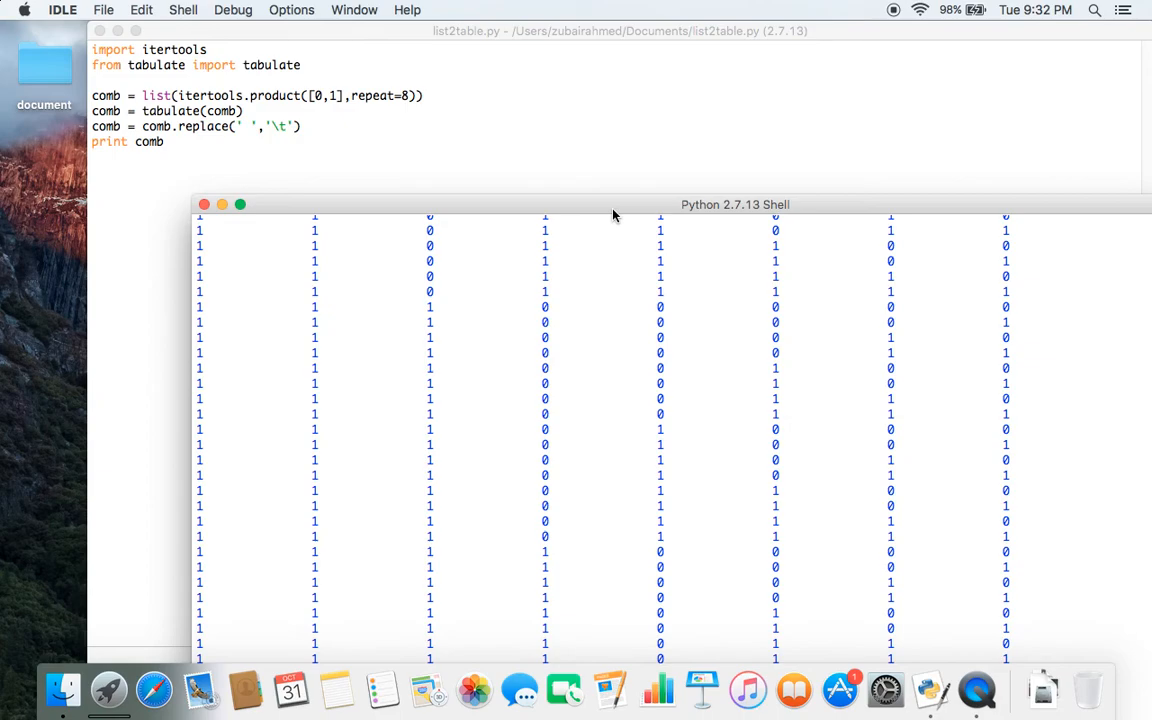
pyautogui.moveTo(348, 104)
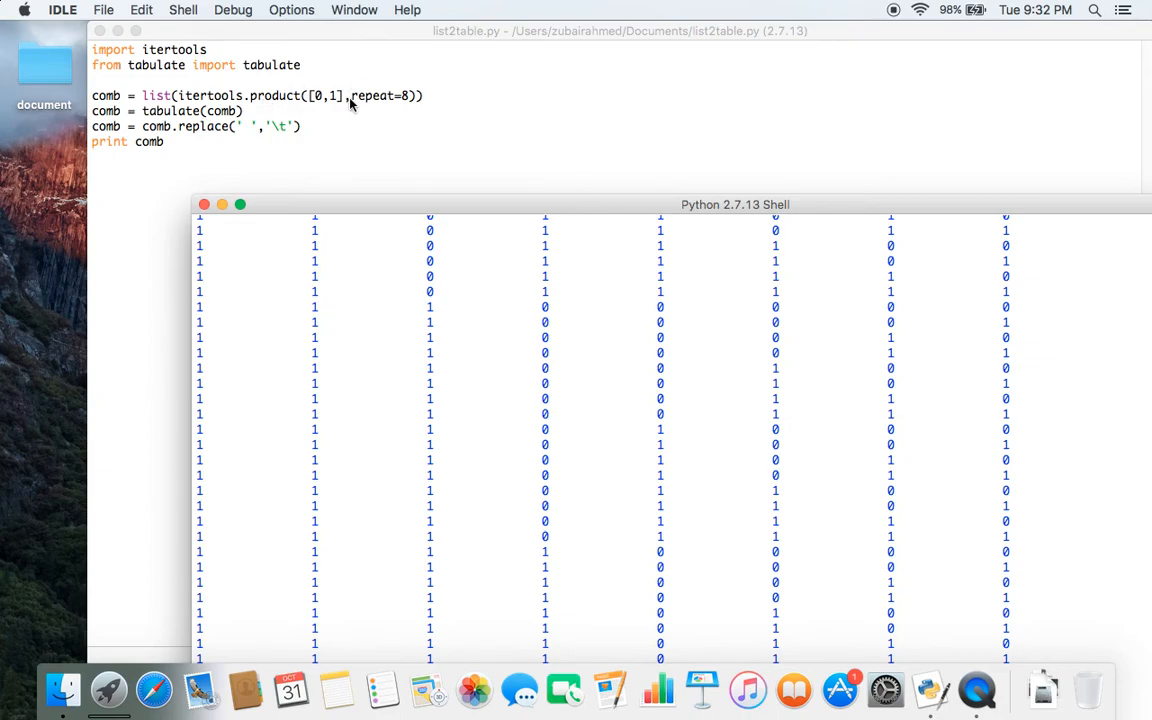
pyautogui.moveTo(332, 114)
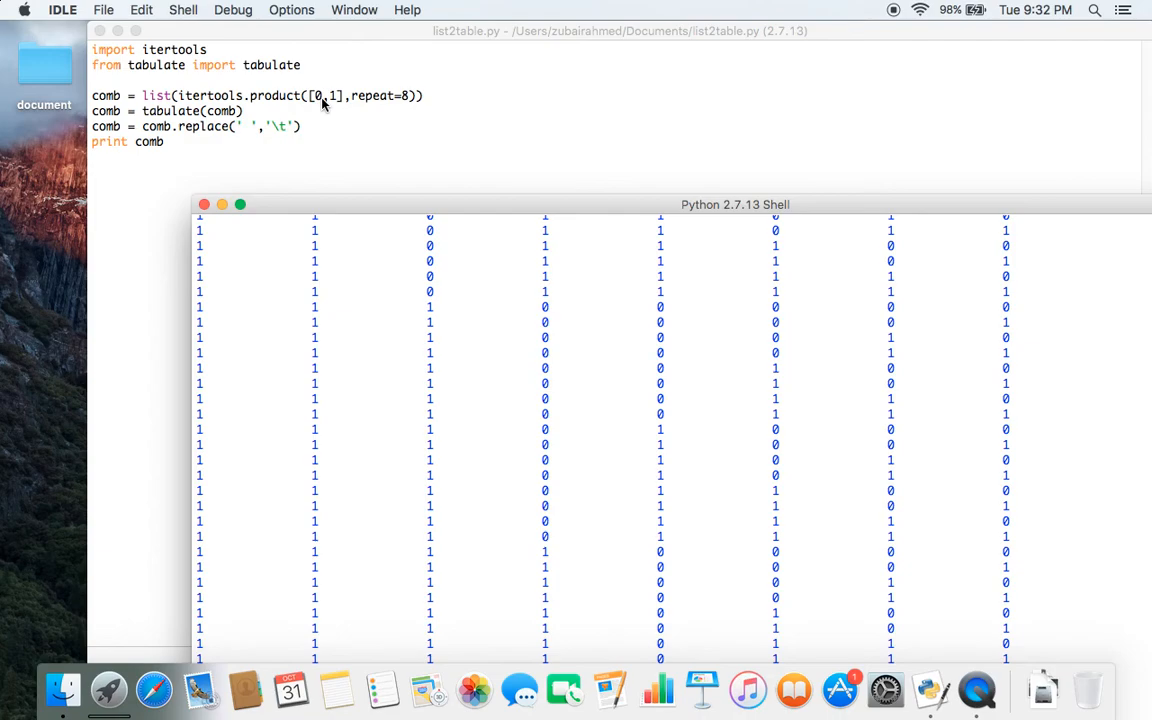
pyautogui.moveTo(320, 100)
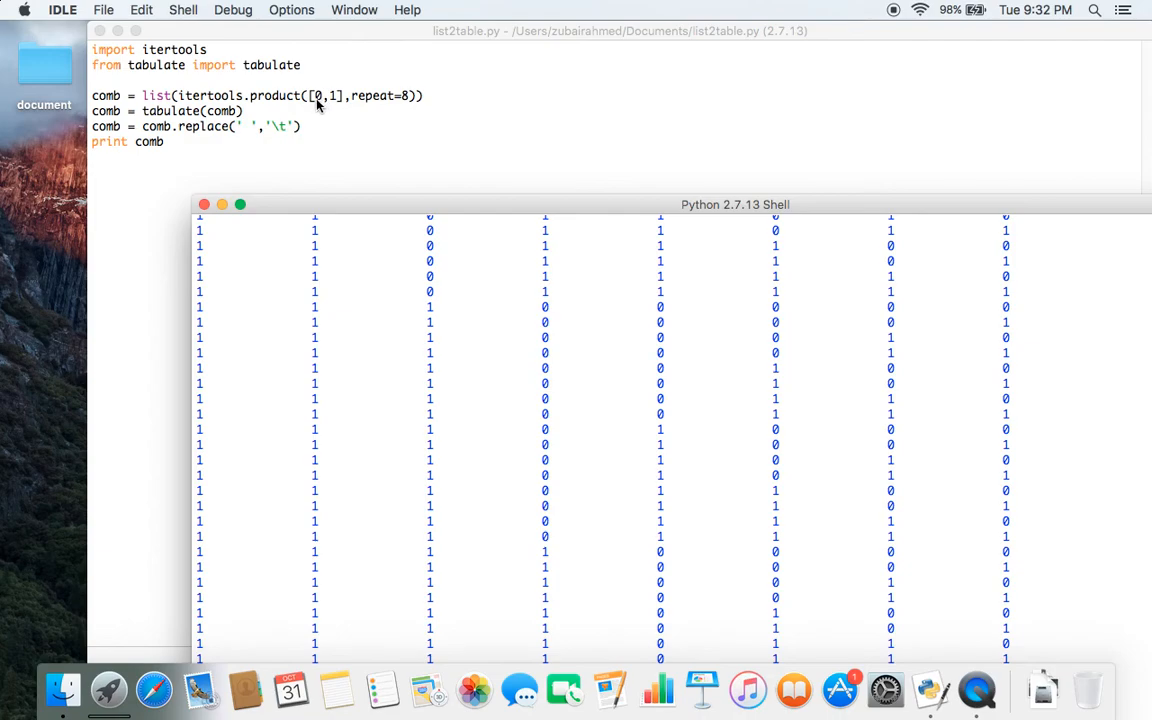
pyautogui.moveTo(238, 130)
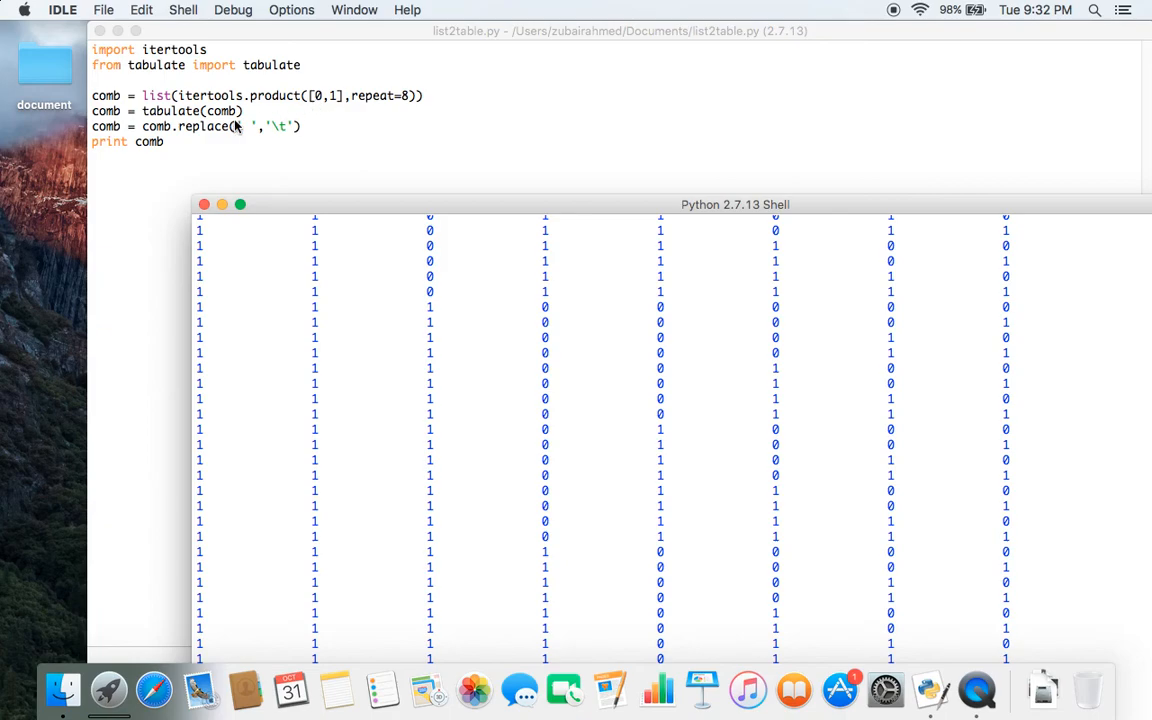
pyautogui.moveTo(168, 126)
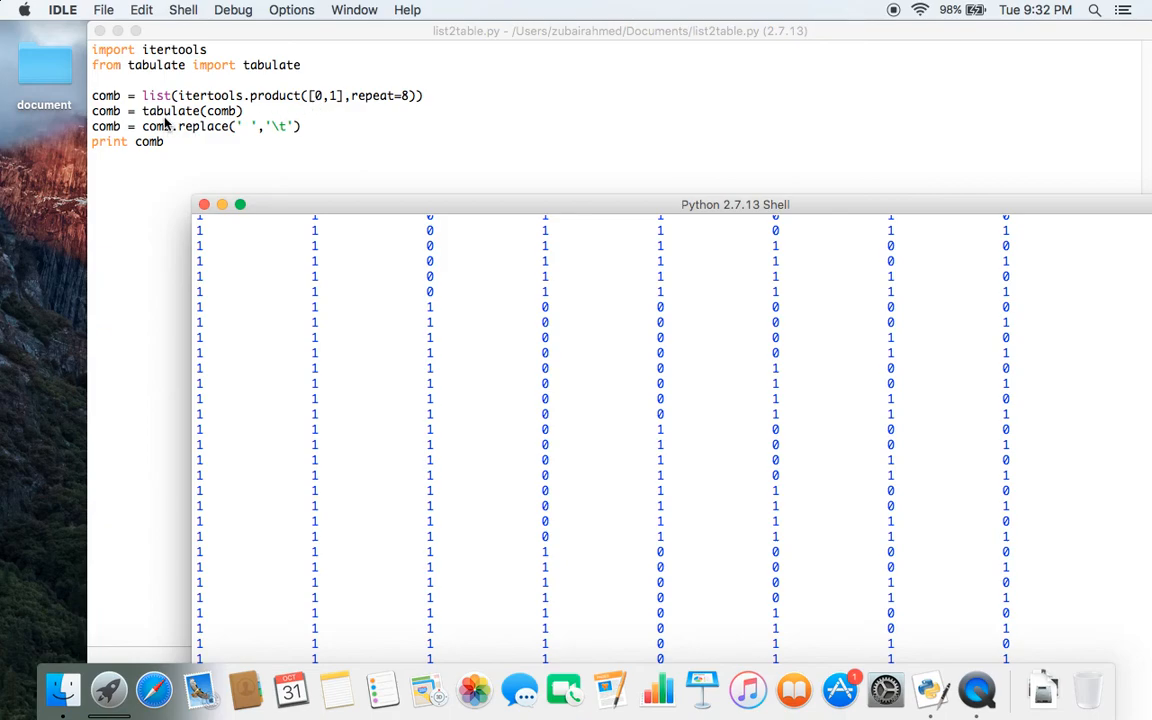